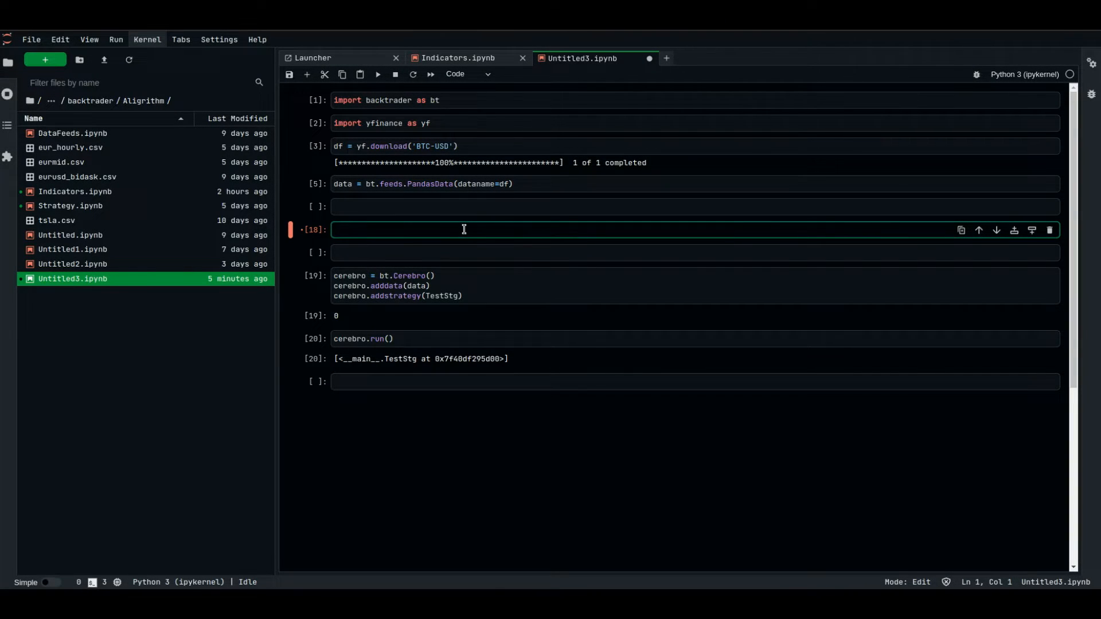
Declare class TestStg(bt.Strategy): and start an indented body line
{"action": "type", "text": "class te"}
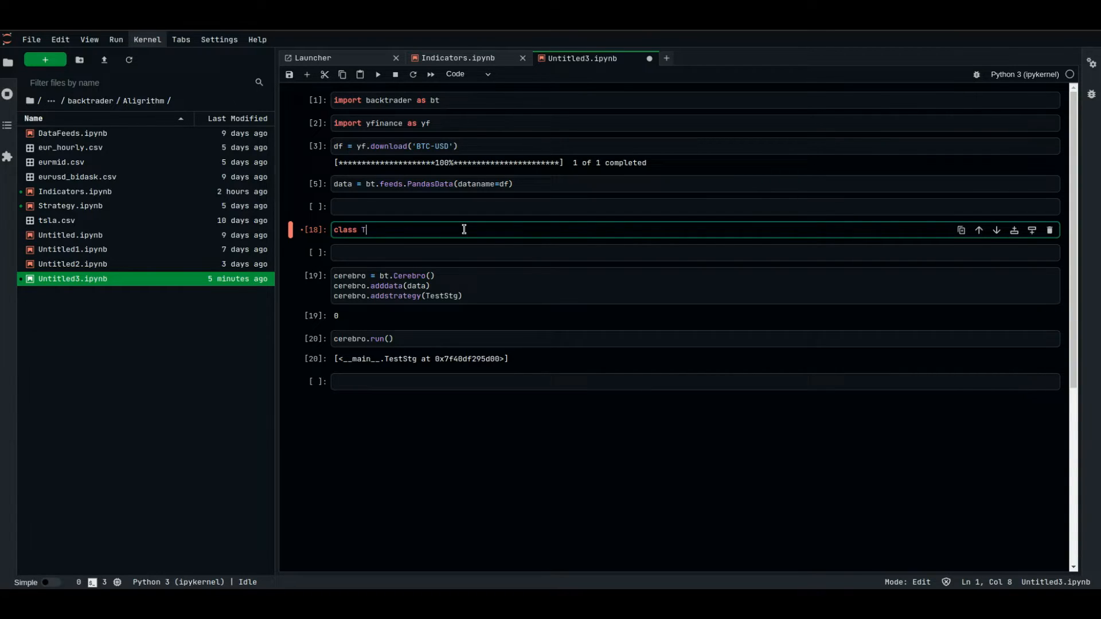
{"action": "type", "text": "estStg()"}
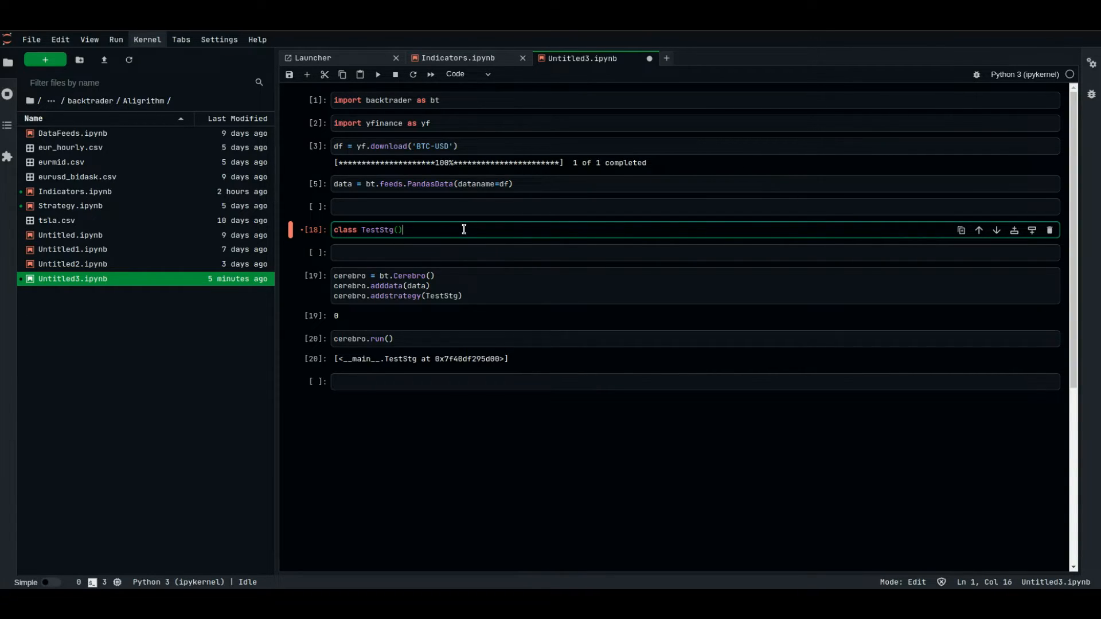
{"action": "type", "text": "bt"}
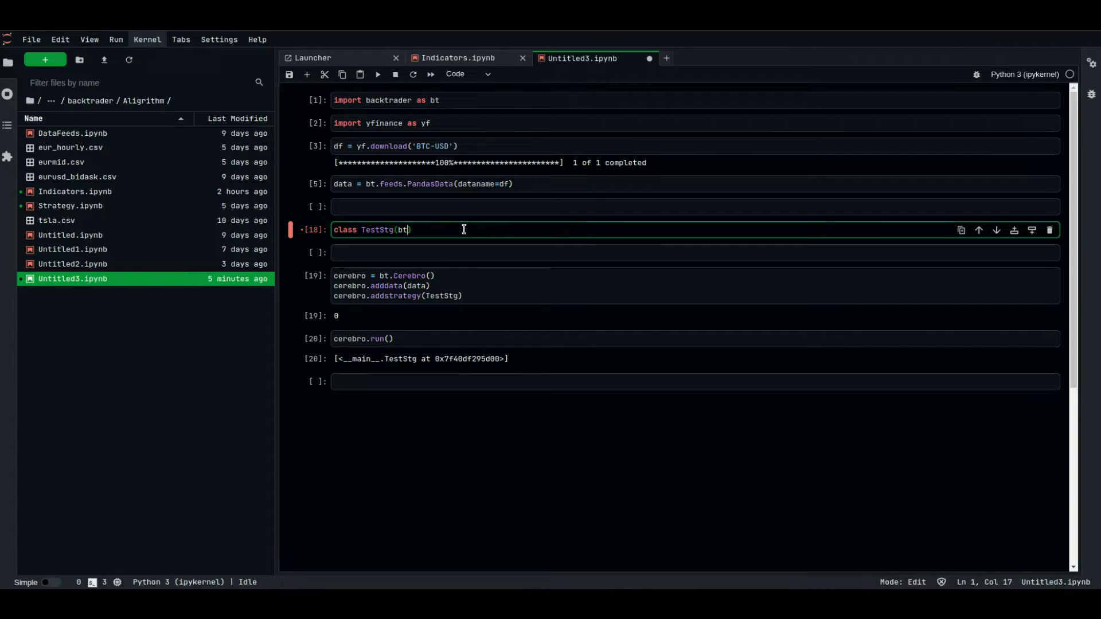
{"action": "type", "text": ".Str"}
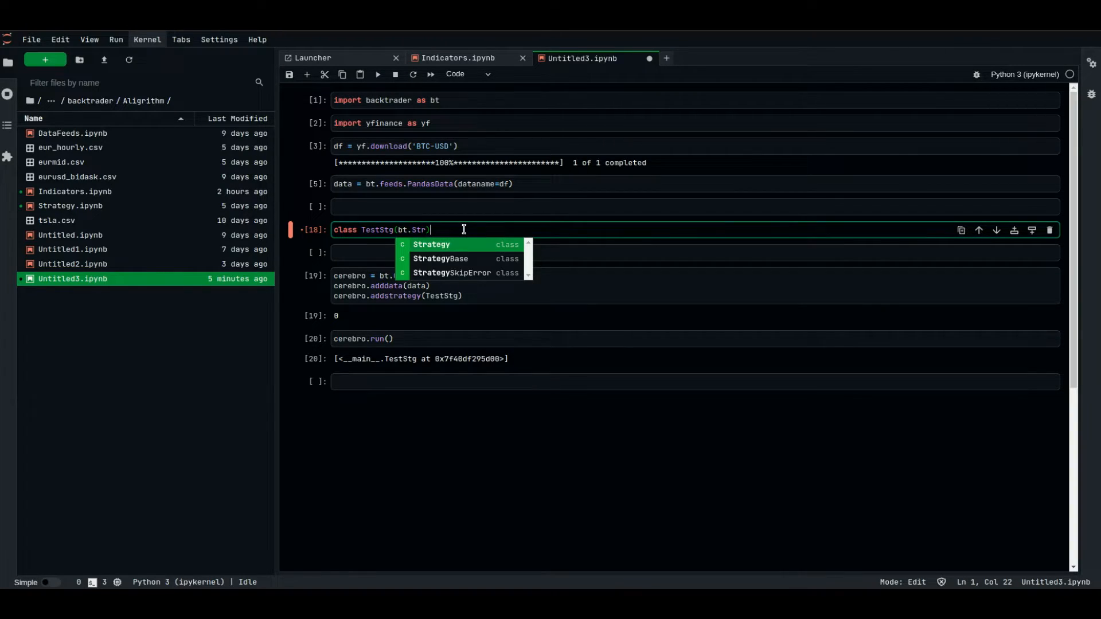
{"action": "left_click", "coordinate": [431, 244]}
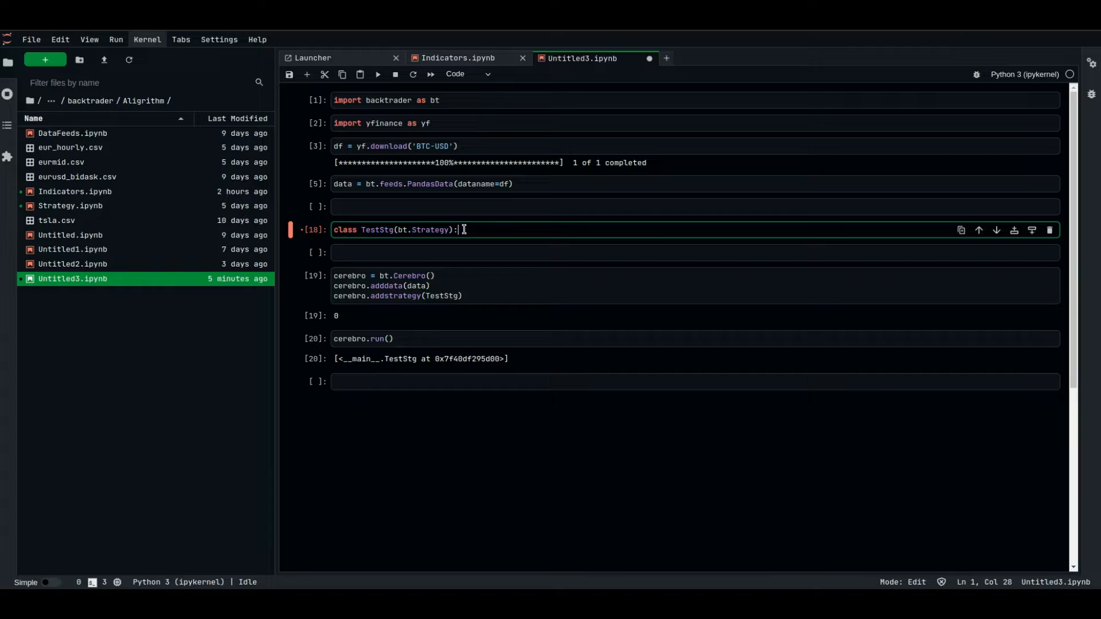
{"action": "key", "text": "Enter"}
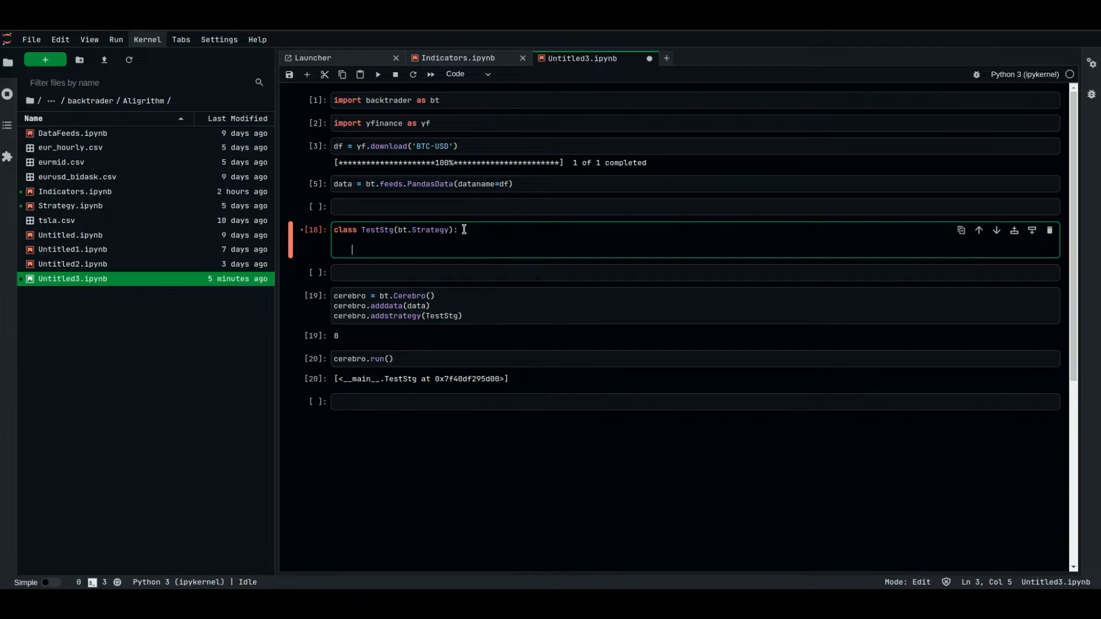
Add a def __init__(self): method header to TestStg
{"action": "type", "text": "def __i"}
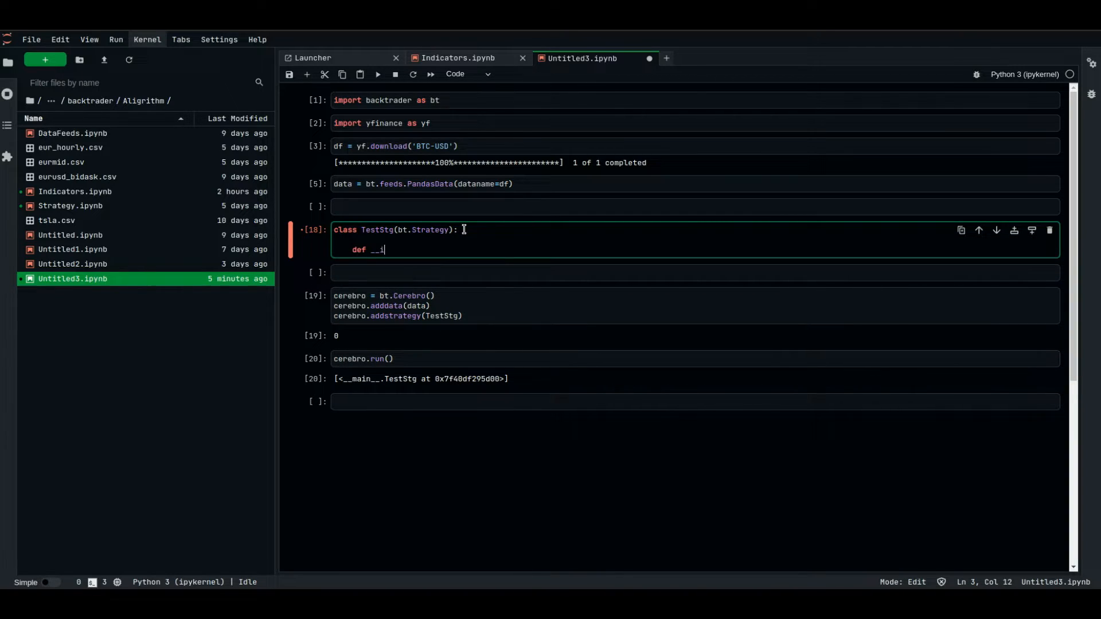
{"action": "type", "text": "nit__"}
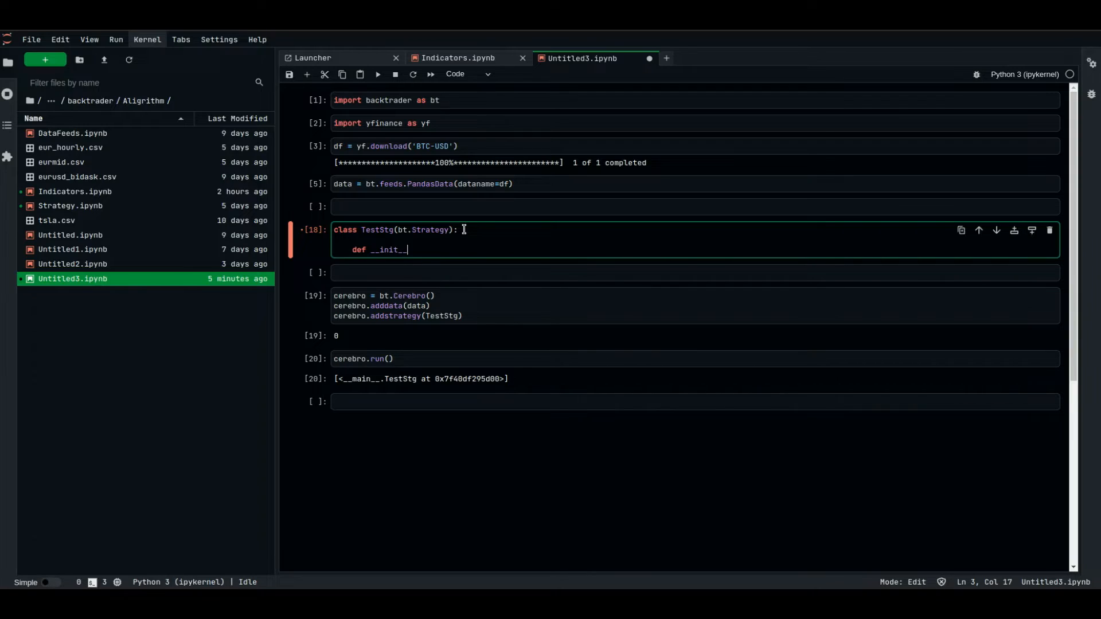
{"action": "type", "text": "(self):"}
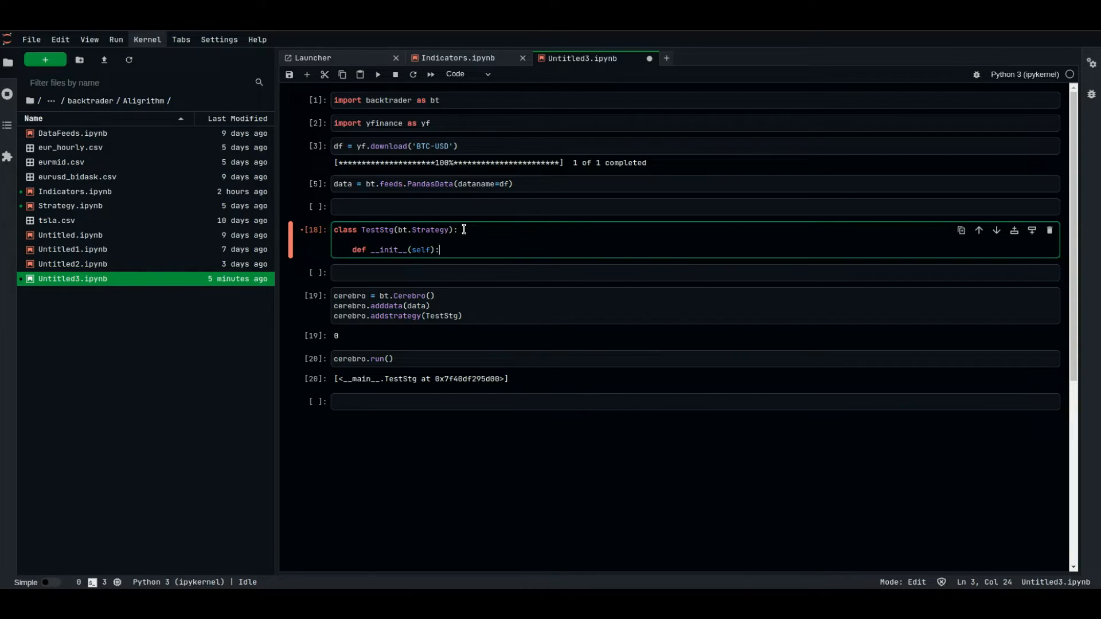
{"action": "key", "text": "Enter"}
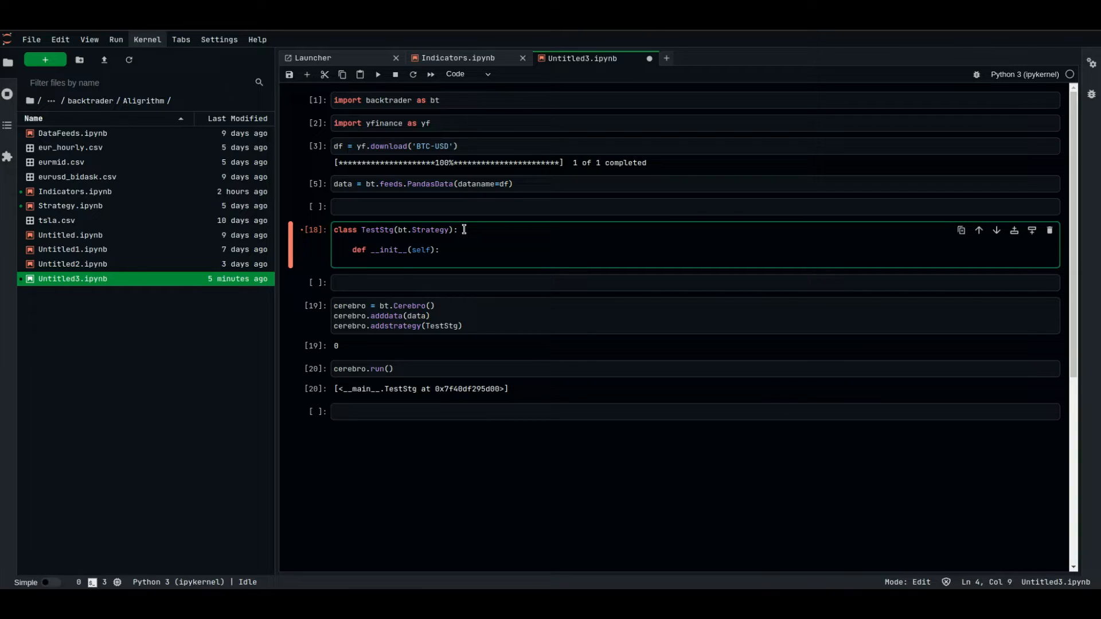
Begin the self.sma = bt.indicators assignment, correcting a typo
{"action": "type", "text": "self"}
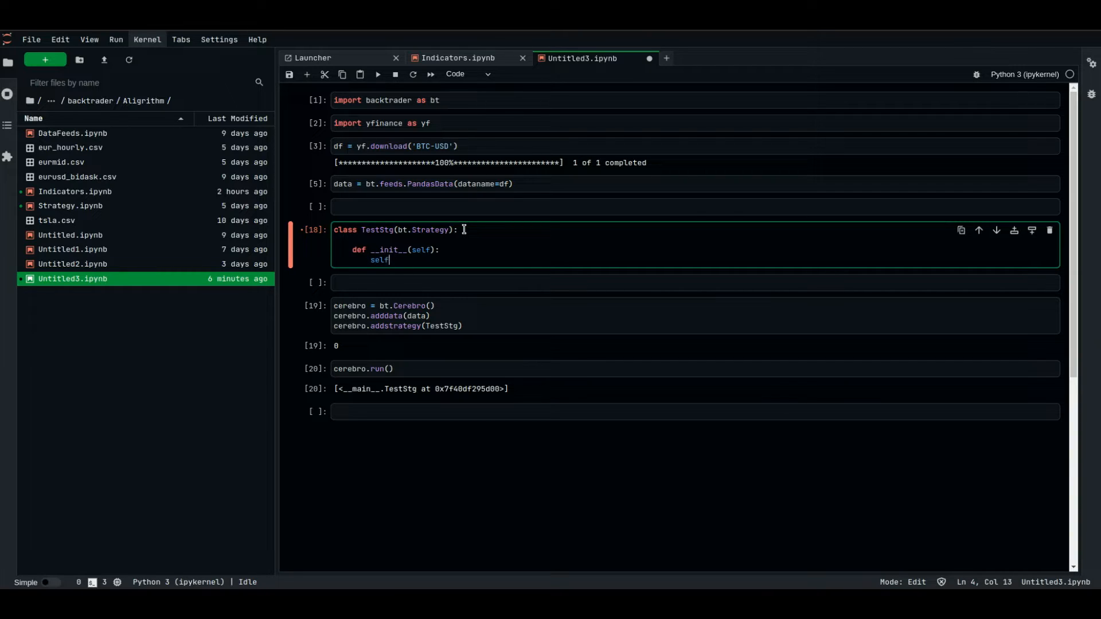
{"action": "type", "text": ".sma ="}
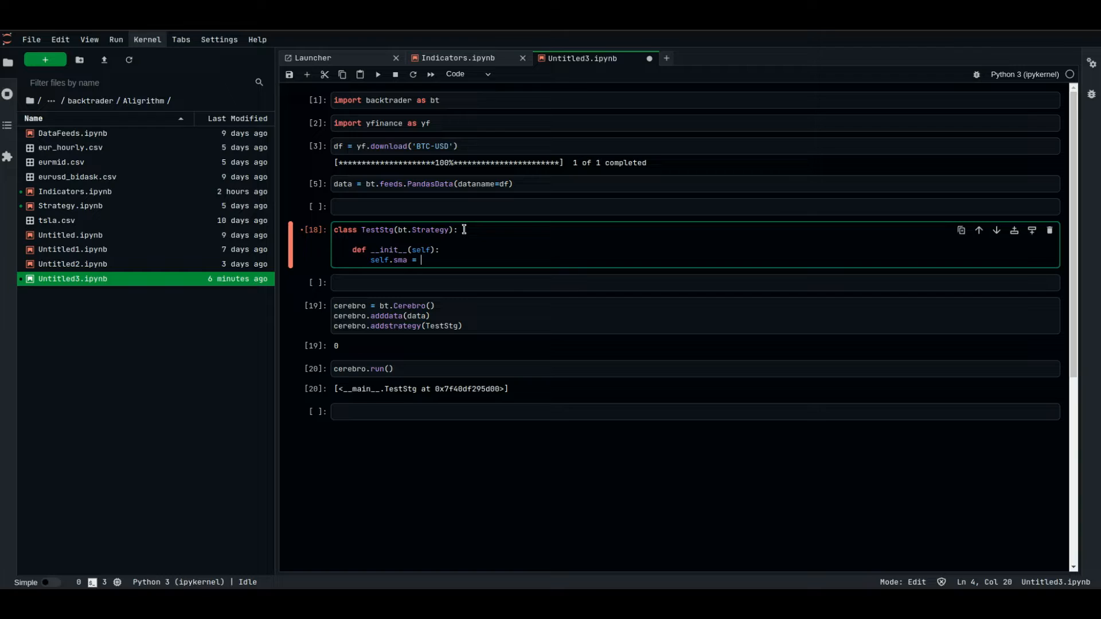
{"action": "type", "text": "bt"}
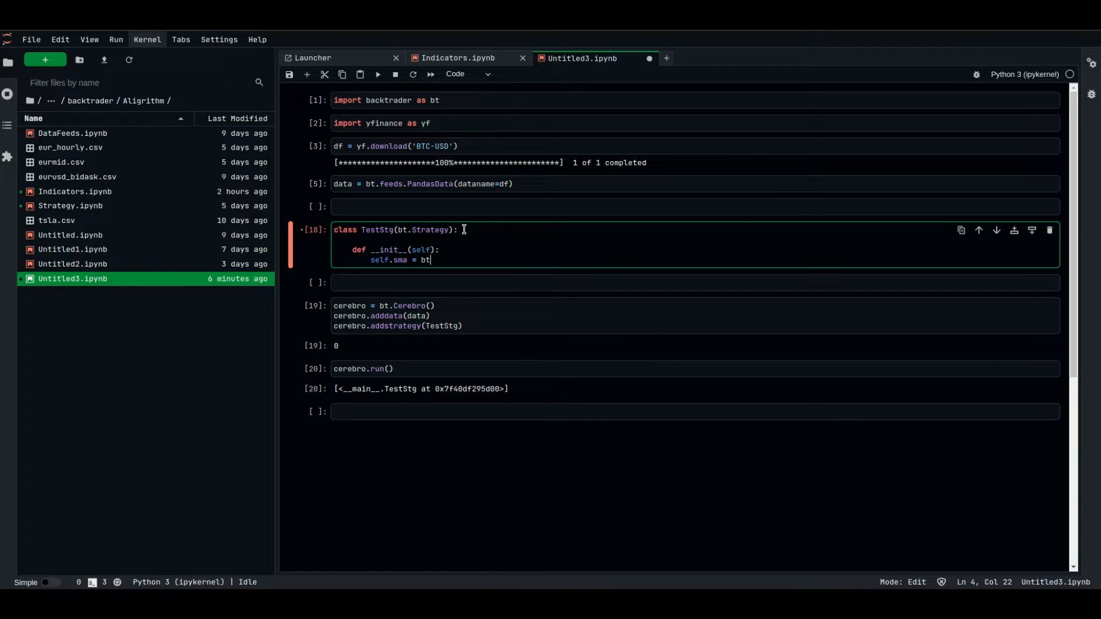
{"action": "type", "text": ",i"}
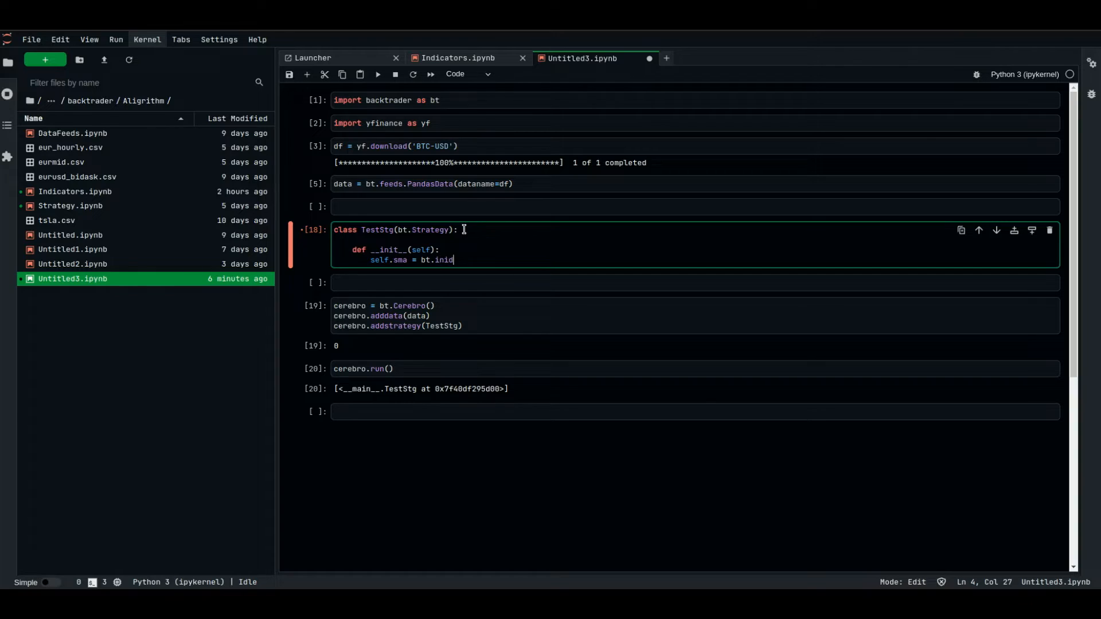
{"action": "key", "text": "Backspace"}
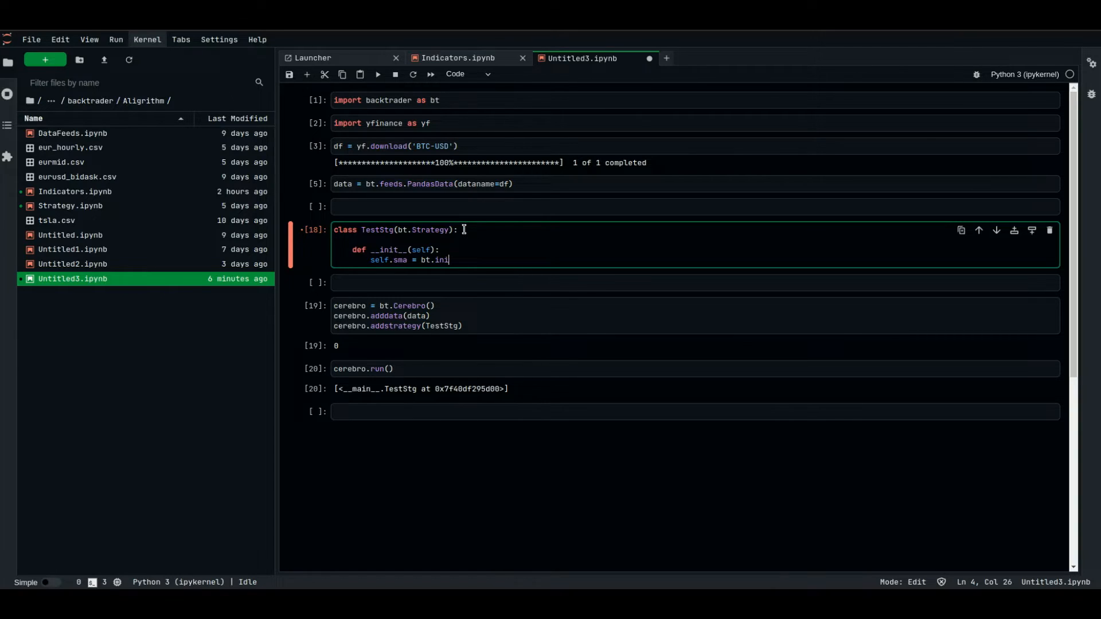
{"action": "type", "text": "cators."}
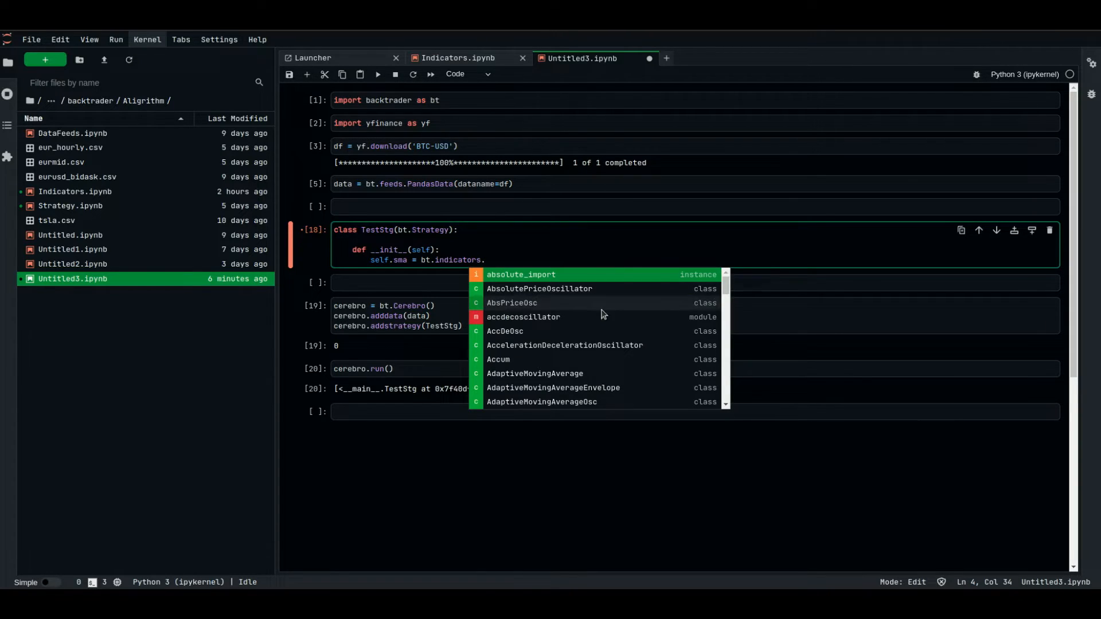
Browse the bt.indicators suggestions and choose SMA for self.sma
{"action": "scroll", "scroll_direction": "down", "scroll_amount": 3}
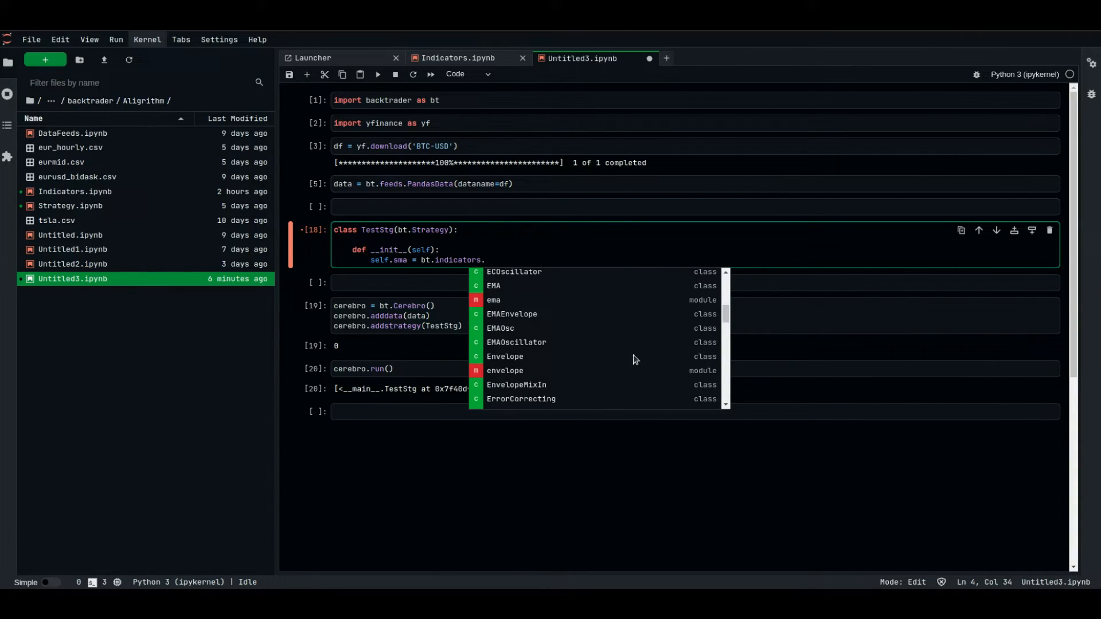
{"action": "scroll", "scroll_direction": "down", "scroll_amount": 3}
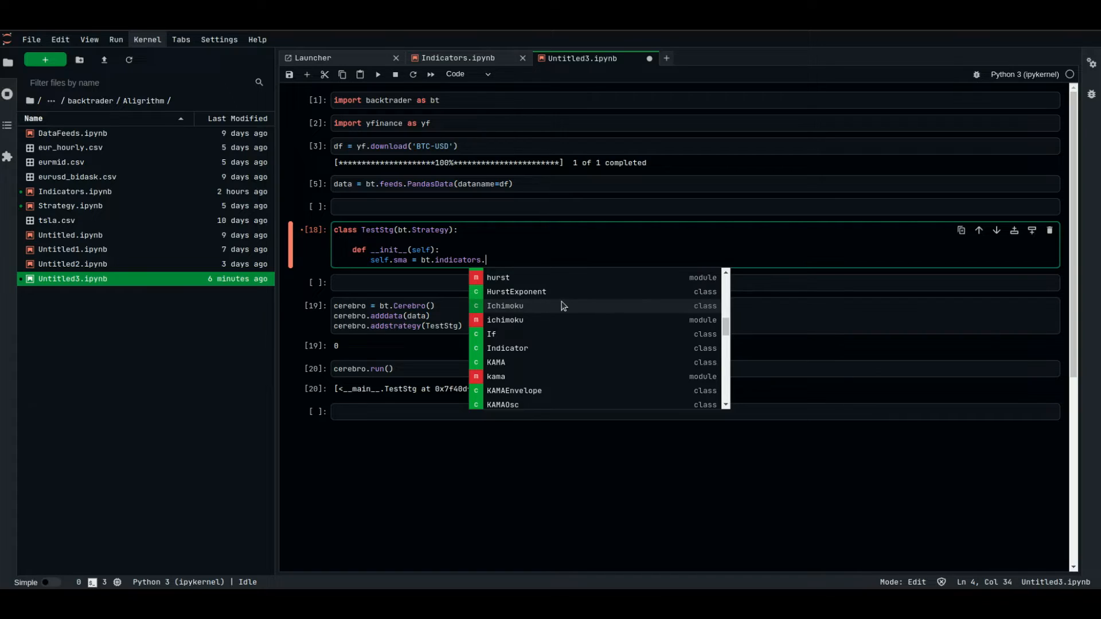
{"action": "scroll", "scroll_direction": "down", "scroll_amount": 3}
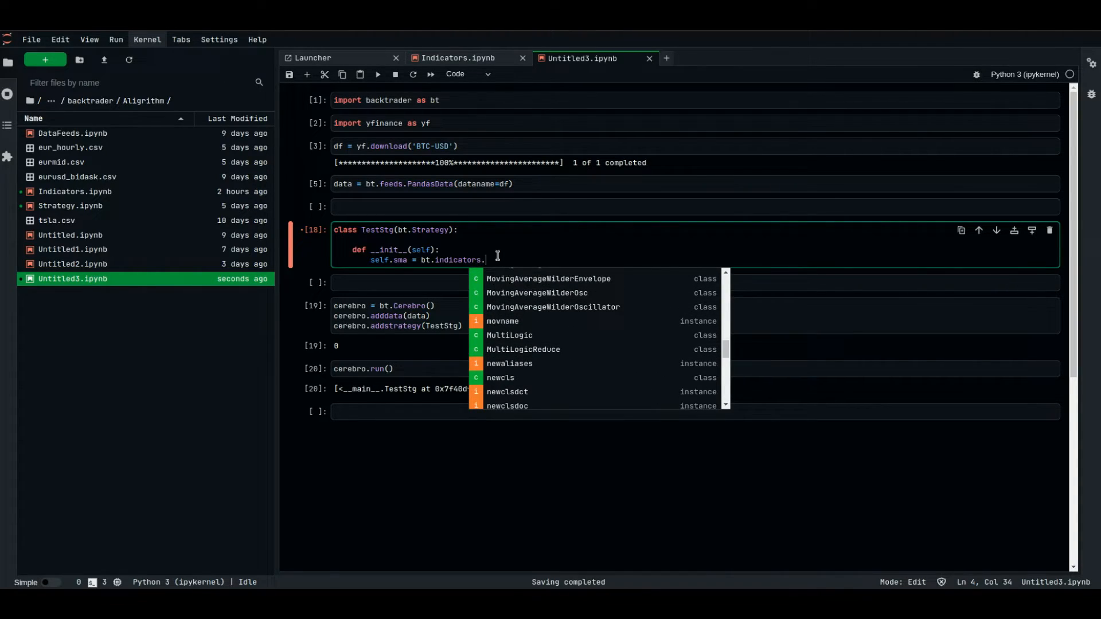
{"action": "type", "text": "SMA"}
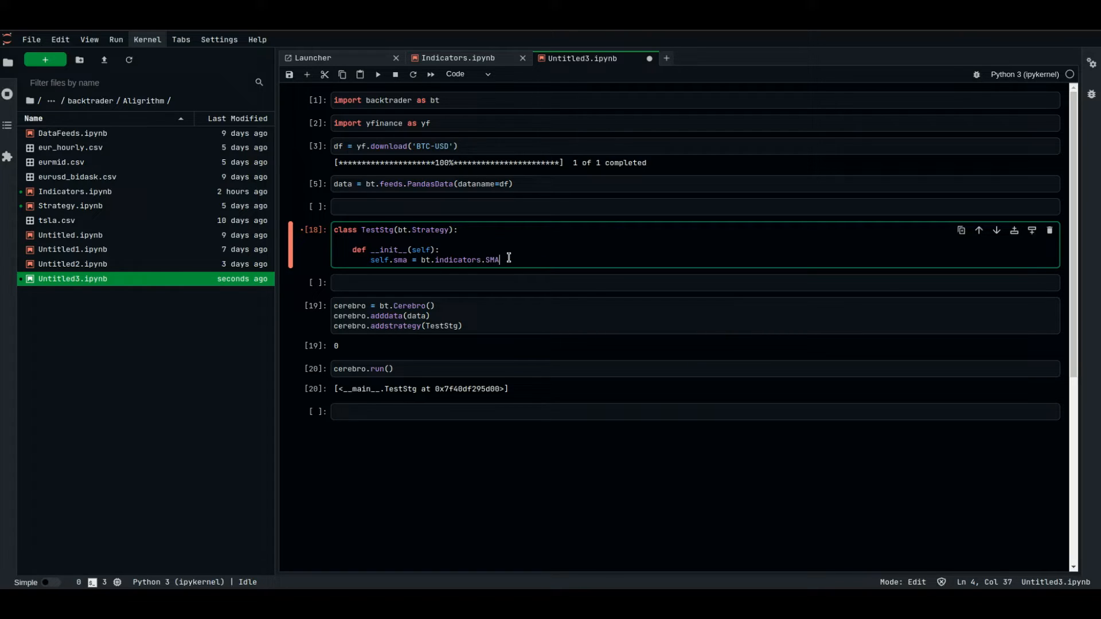
Pass self.datas[0].close with period=200 to the SMA indicator
{"action": "type", "text": "("}
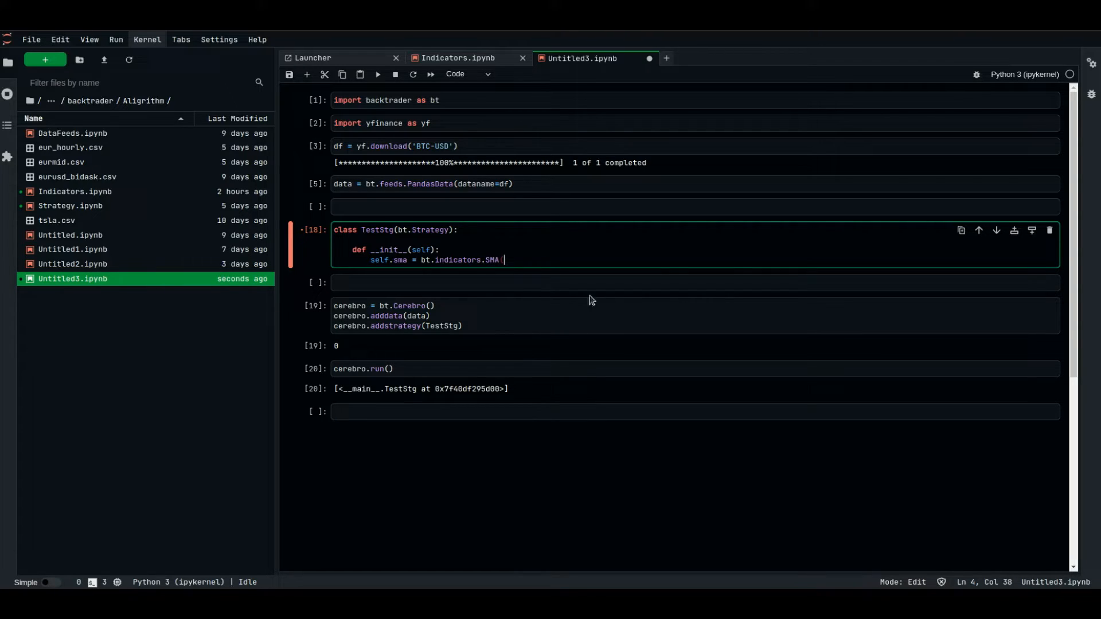
{"action": "type", "text": "(self.datas["}
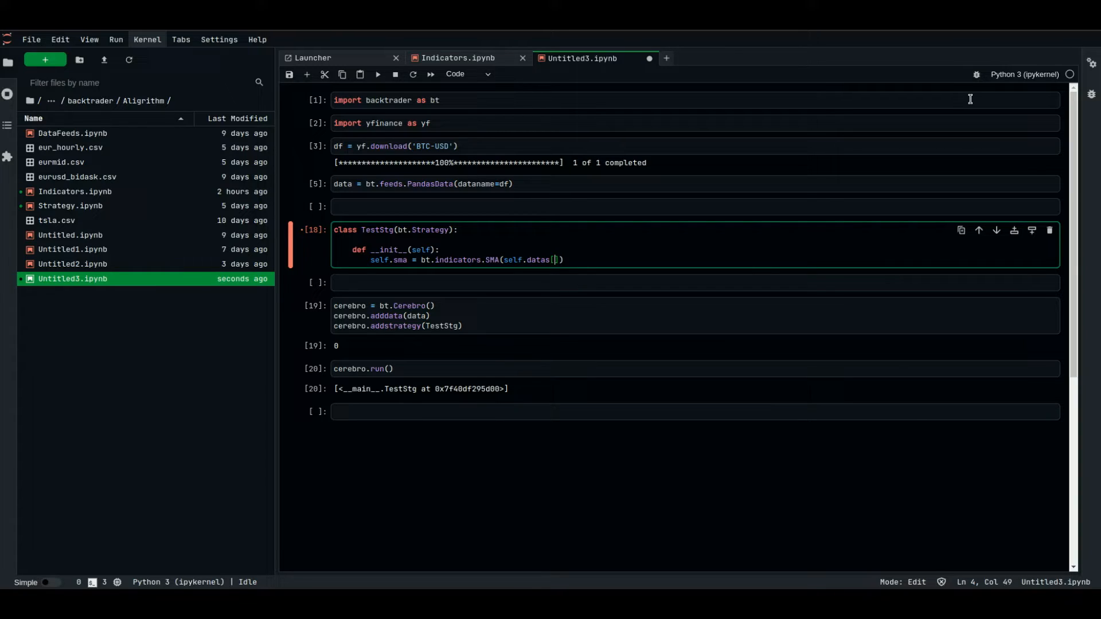
{"action": "type", "text": "0].close"}
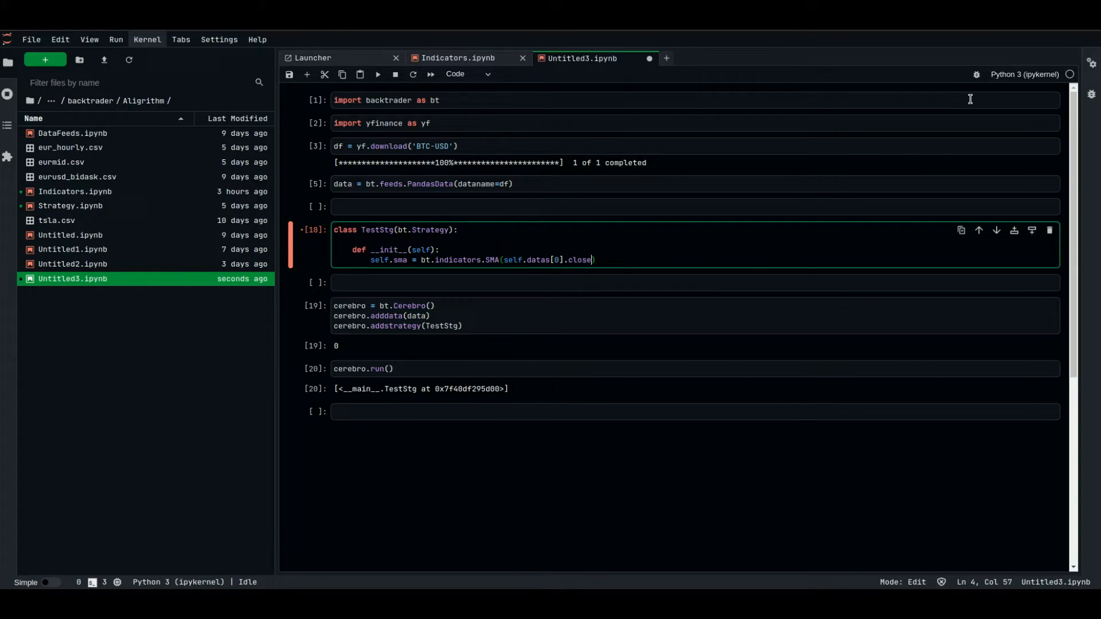
{"action": "type", "text": "\", \""}
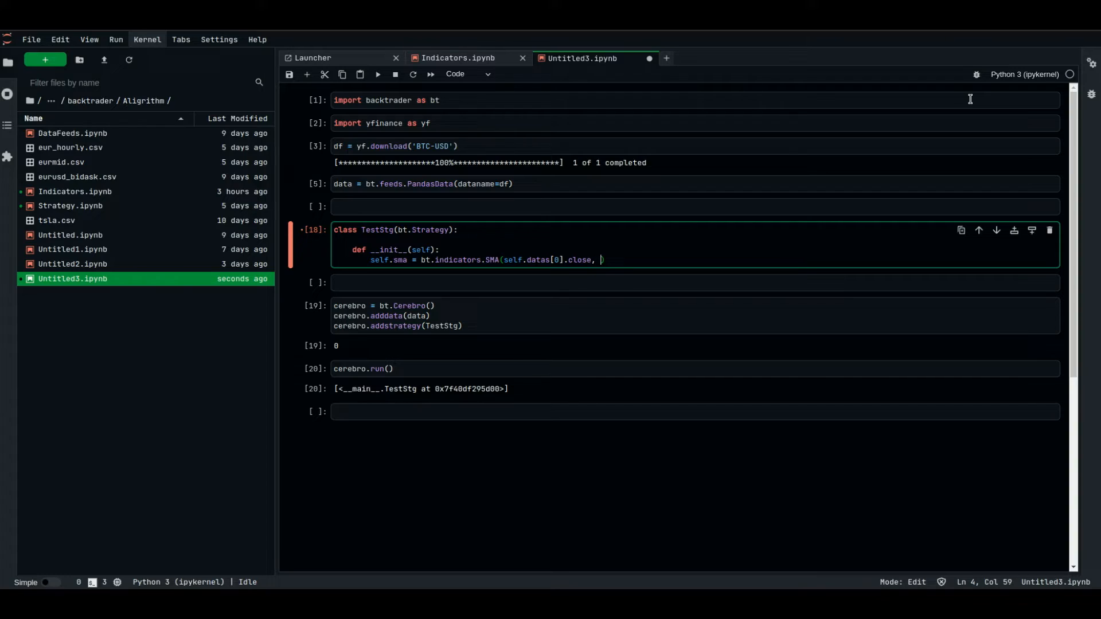
{"action": "mouse_move", "coordinate": [580, 253]}
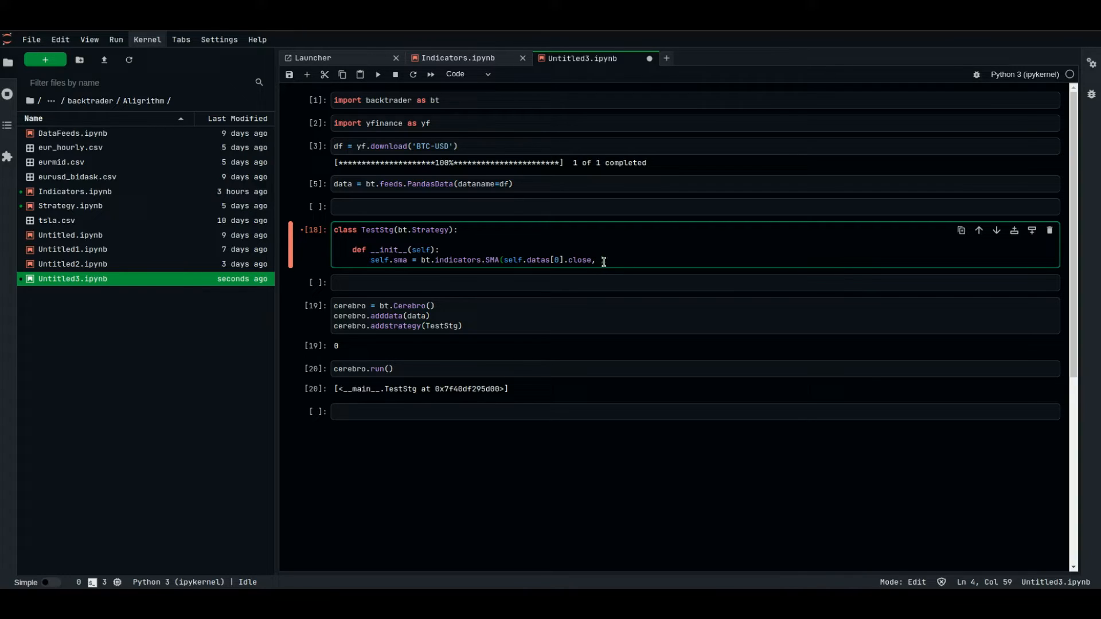
{"action": "type", "text": "peri"}
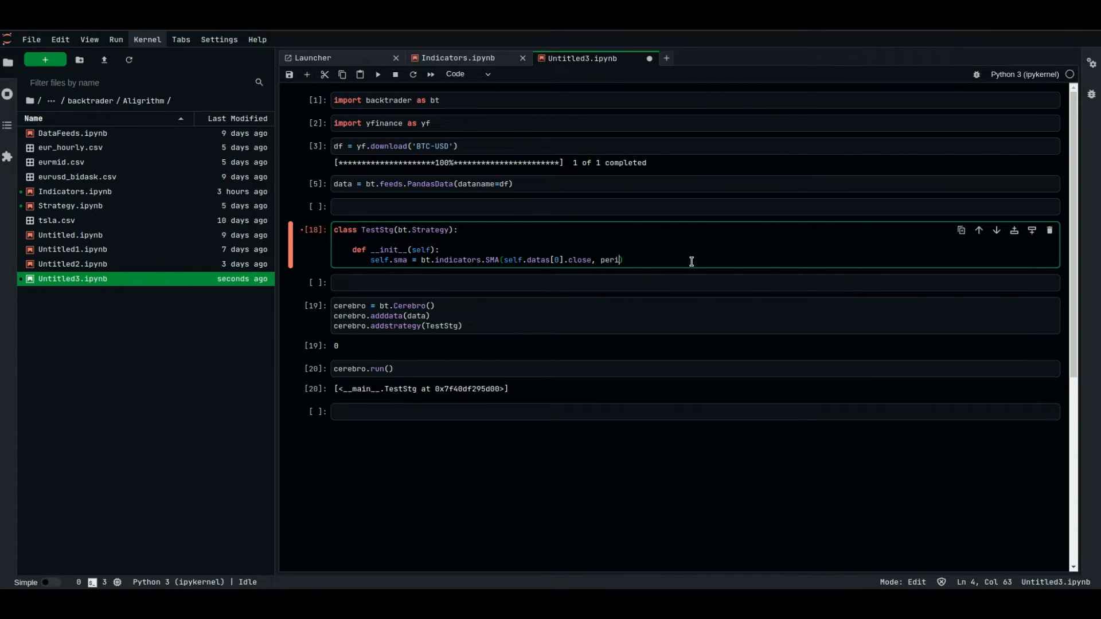
{"action": "type", "text": "od=200)"}
{"action": "type", "text": "sel"}
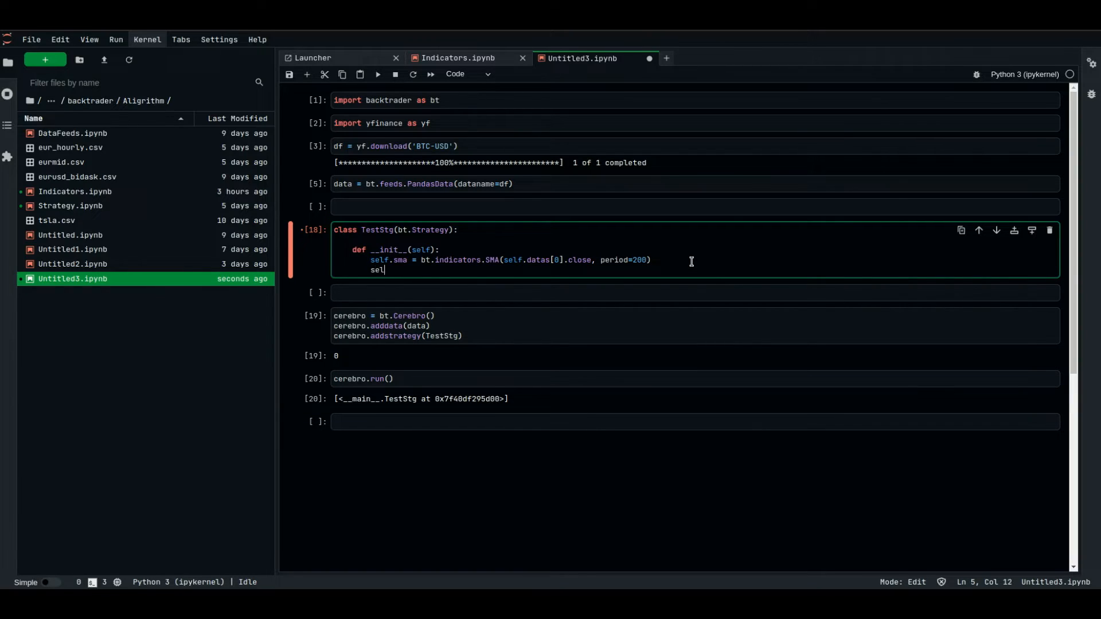
Set self.rsi to bt.indicators.RSI of self.datas[0].close with period 14
{"action": "type", "text": ".rsi ="}
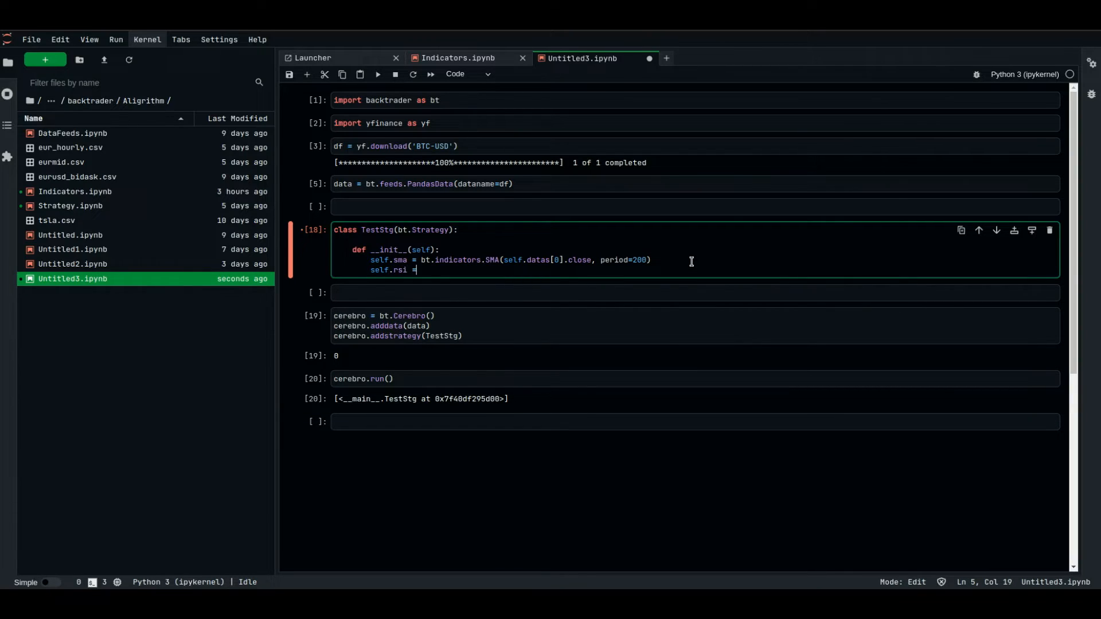
{"action": "type", "text": "bt.ind"}
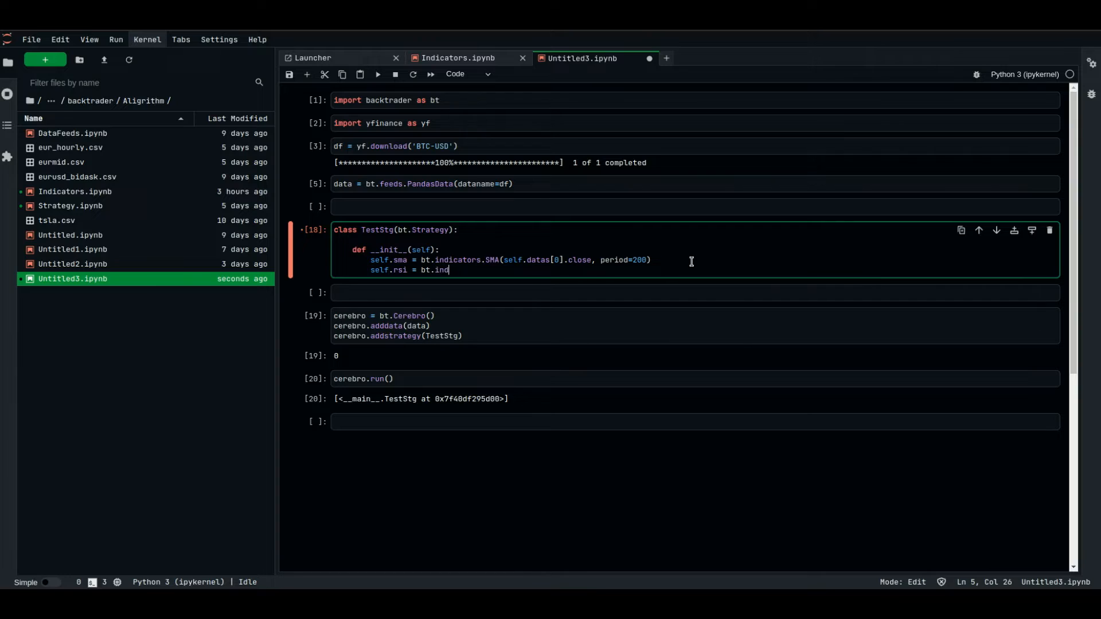
{"action": "type", "text": "icators"}
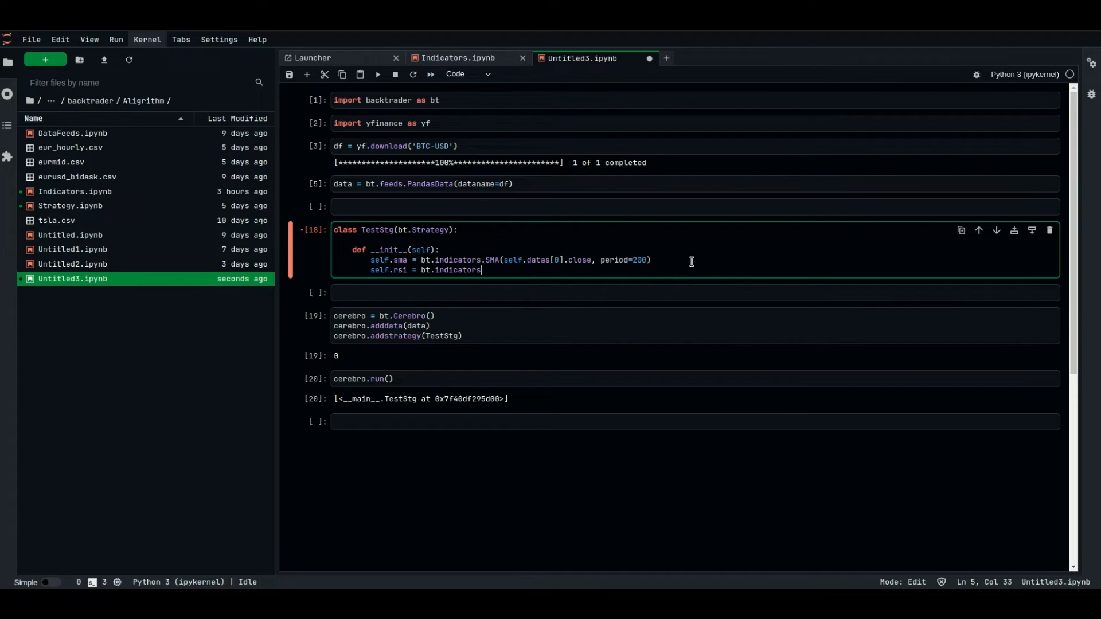
{"action": "type", "text": ".RSI(self)"}
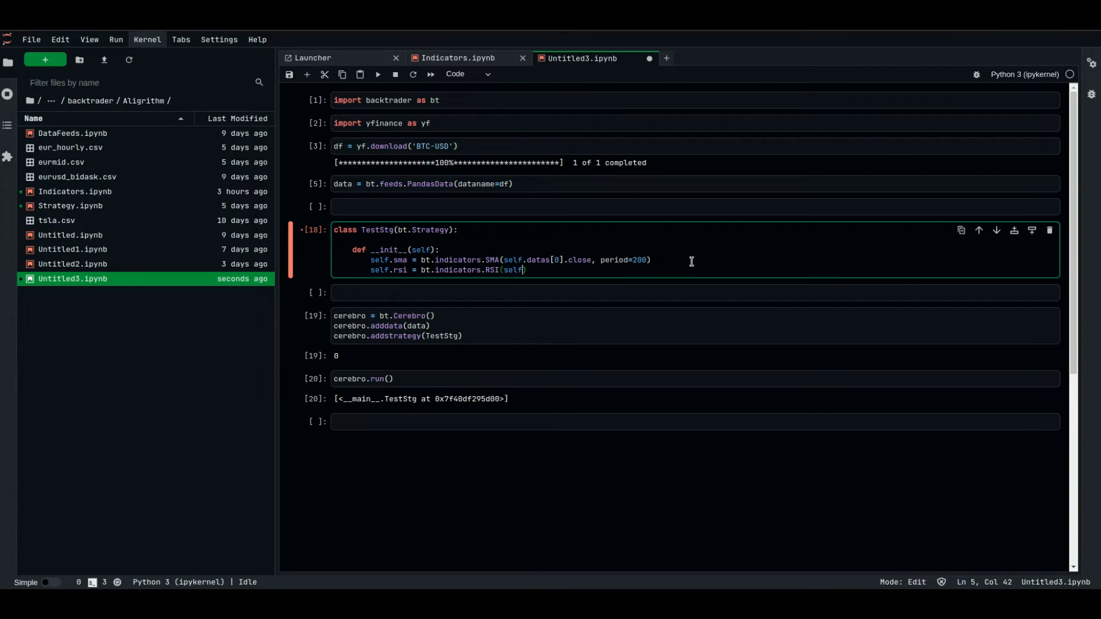
{"action": "type", "text": ".datas["}
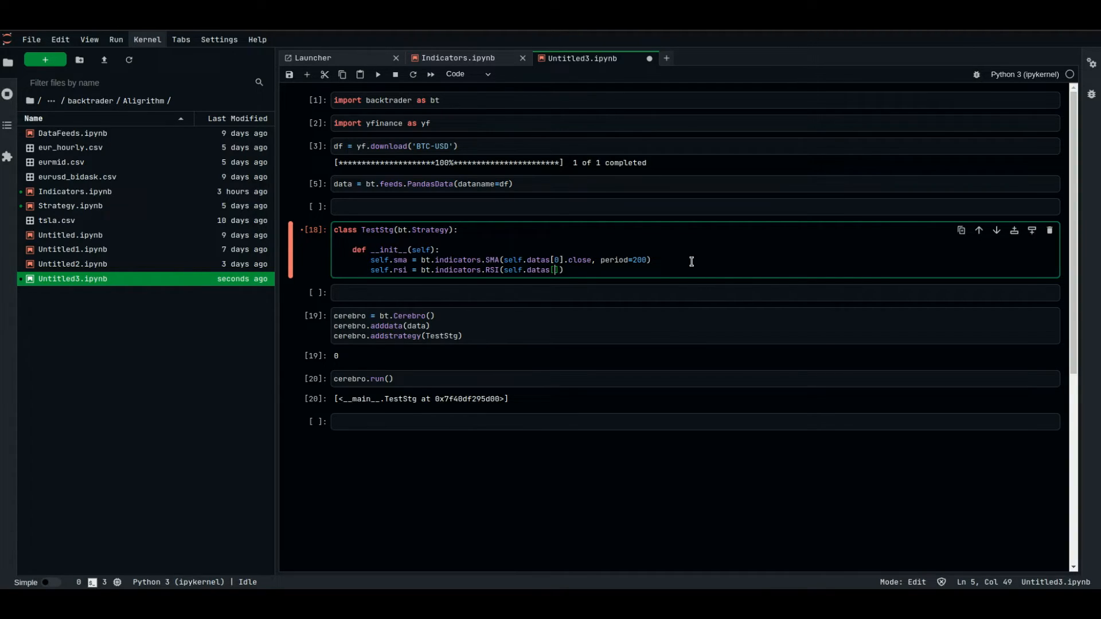
{"action": "type", "text": "0].clos"}
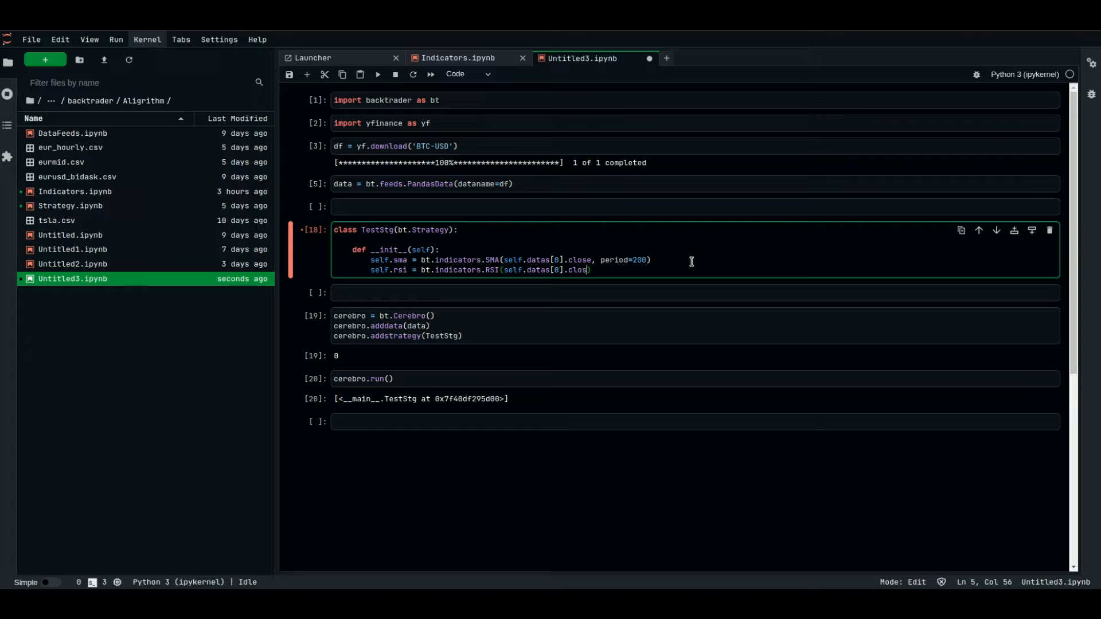
{"action": "type", "text": ", period=14"}
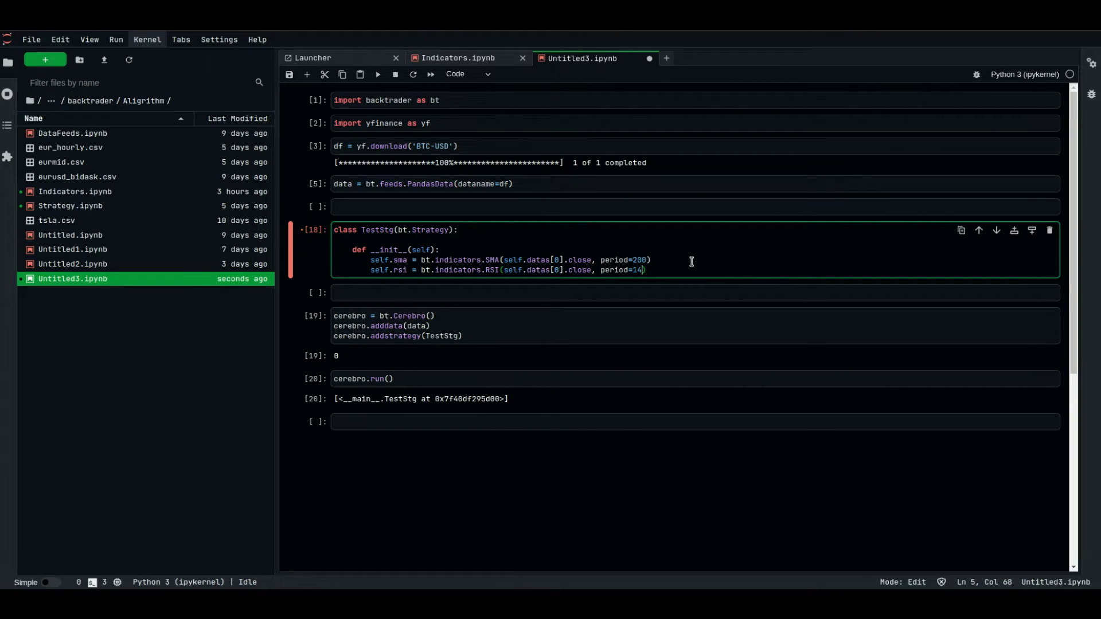
{"action": "key", "text": "Enter"}
{"action": "type", "text": "def"}
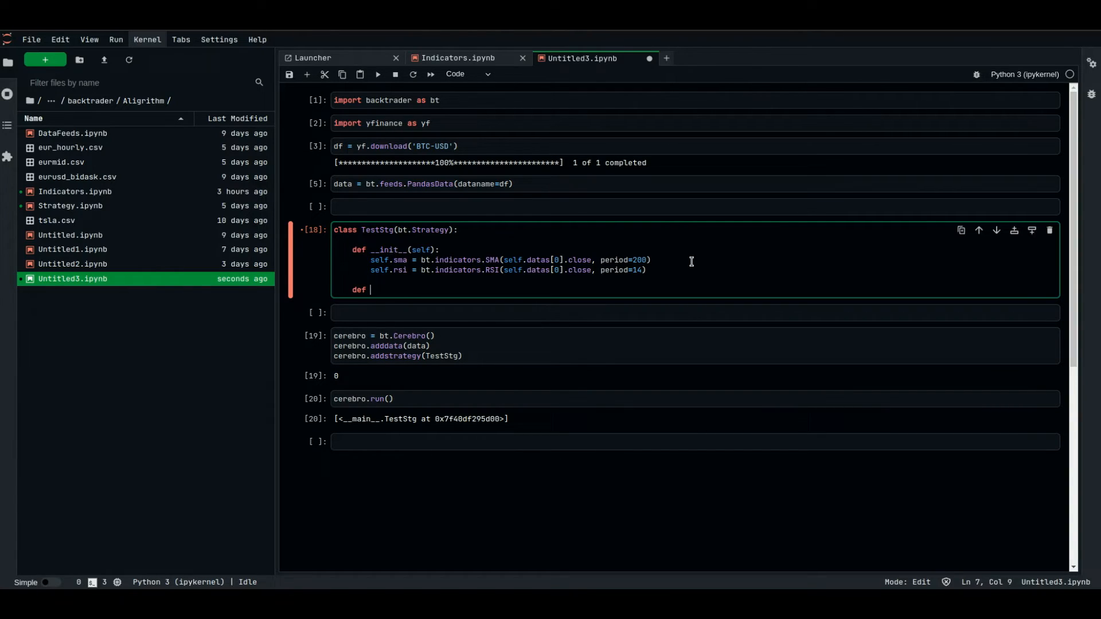
Write the next(self): method header after __init__
{"action": "type", "text": "next()"}
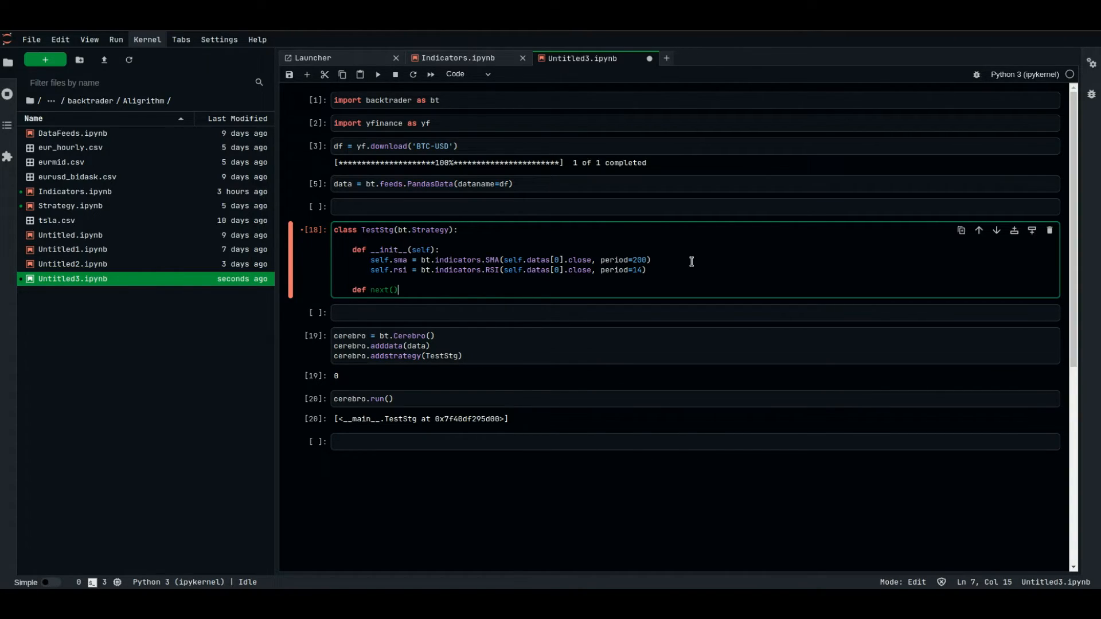
{"action": "type", "text": "self"}
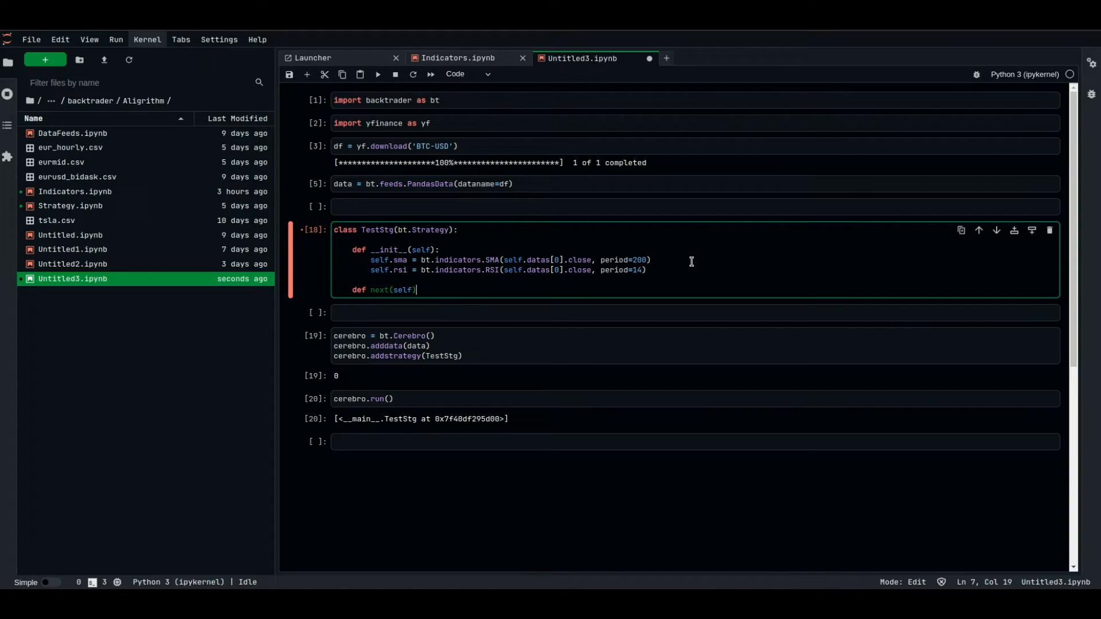
{"action": "type", "text": ":"}
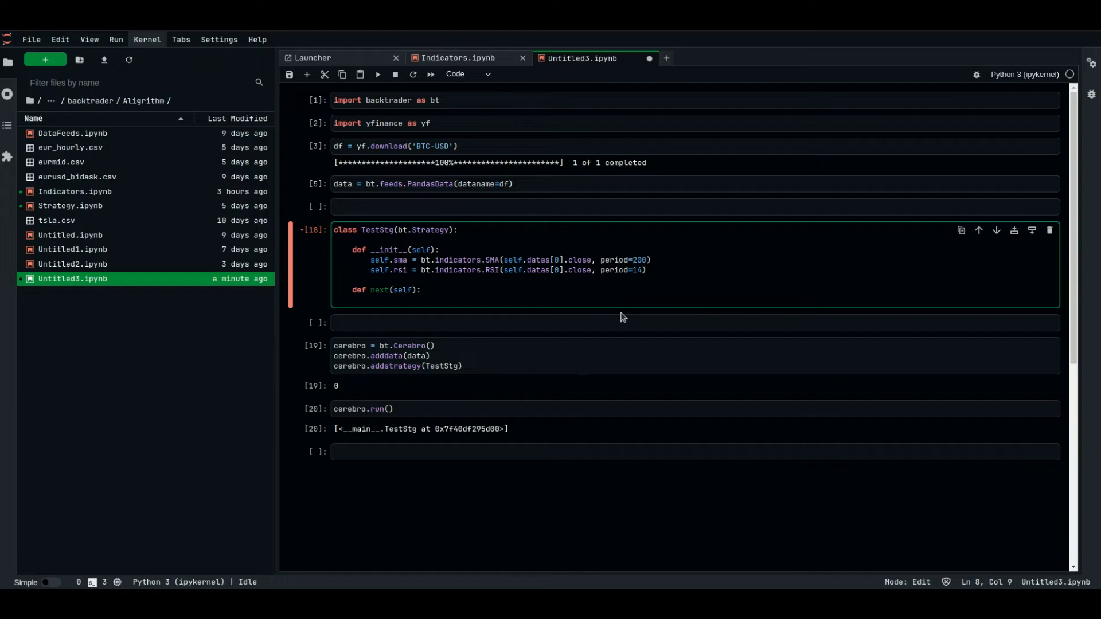
Start an f-string print showing 'current price' with self.datas[0].close[0]
{"action": "type", "text": "print"}
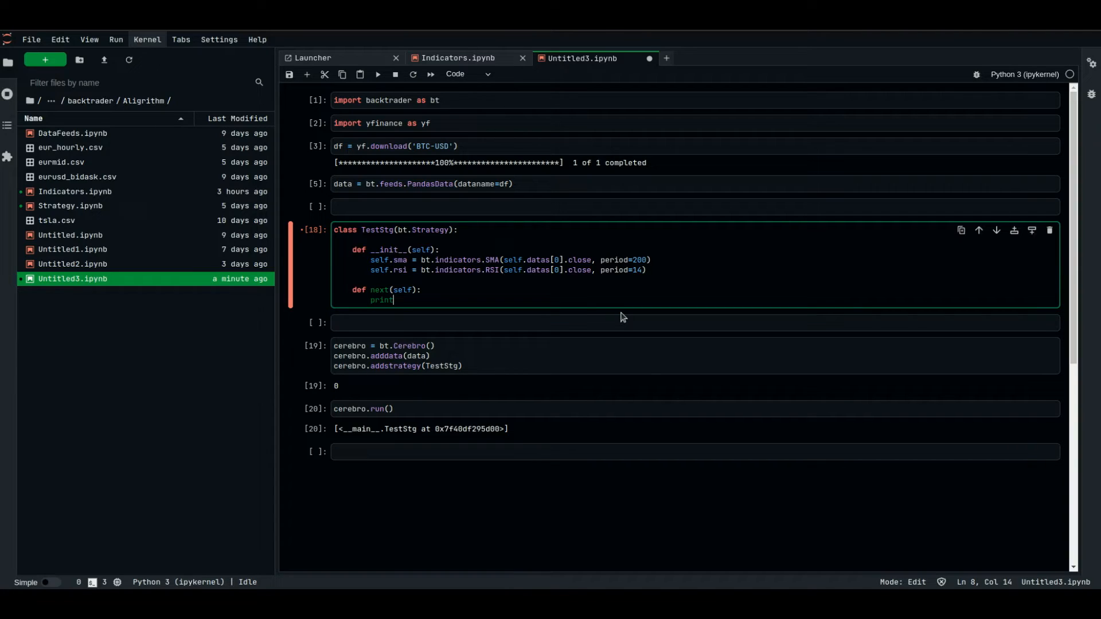
{"action": "type", "text": "(f"}
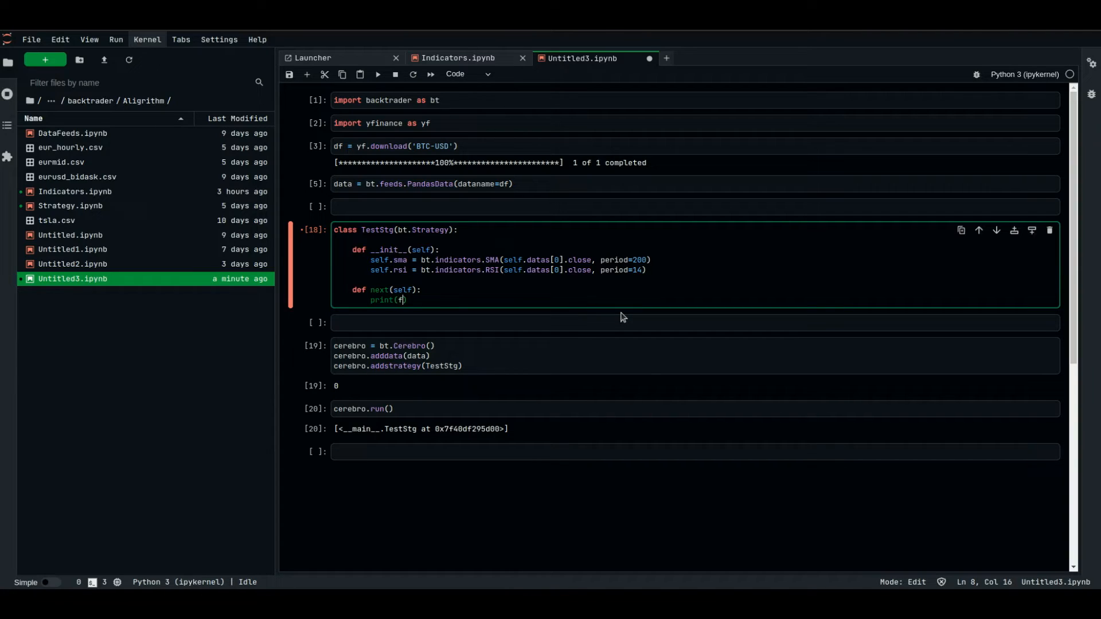
{"action": "type", "text": "'"}
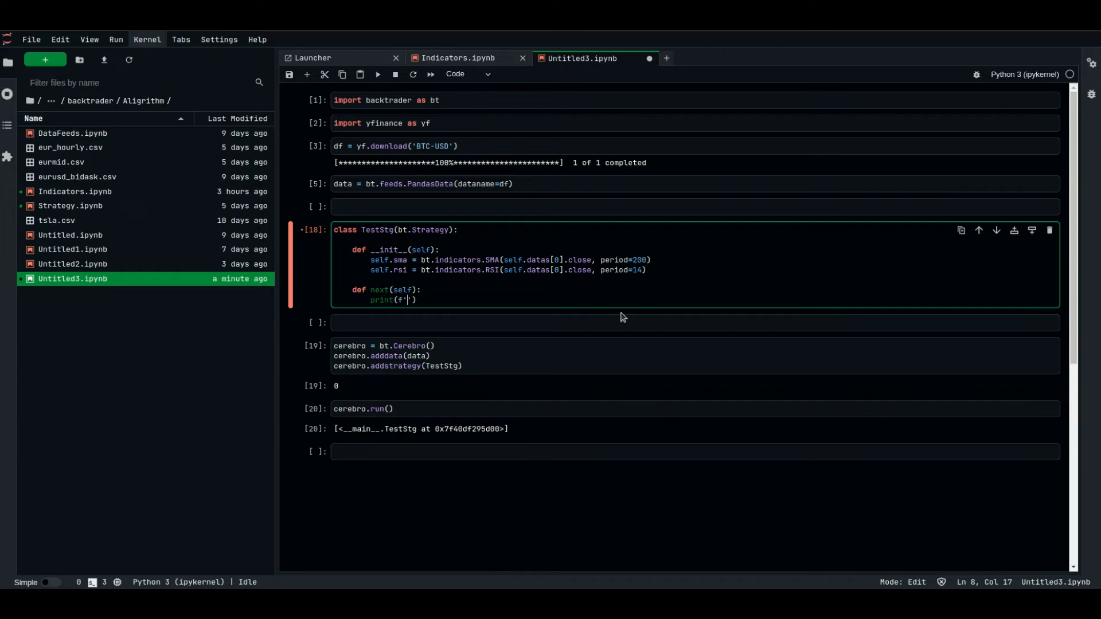
{"action": "type", "text": "SMA of {"}
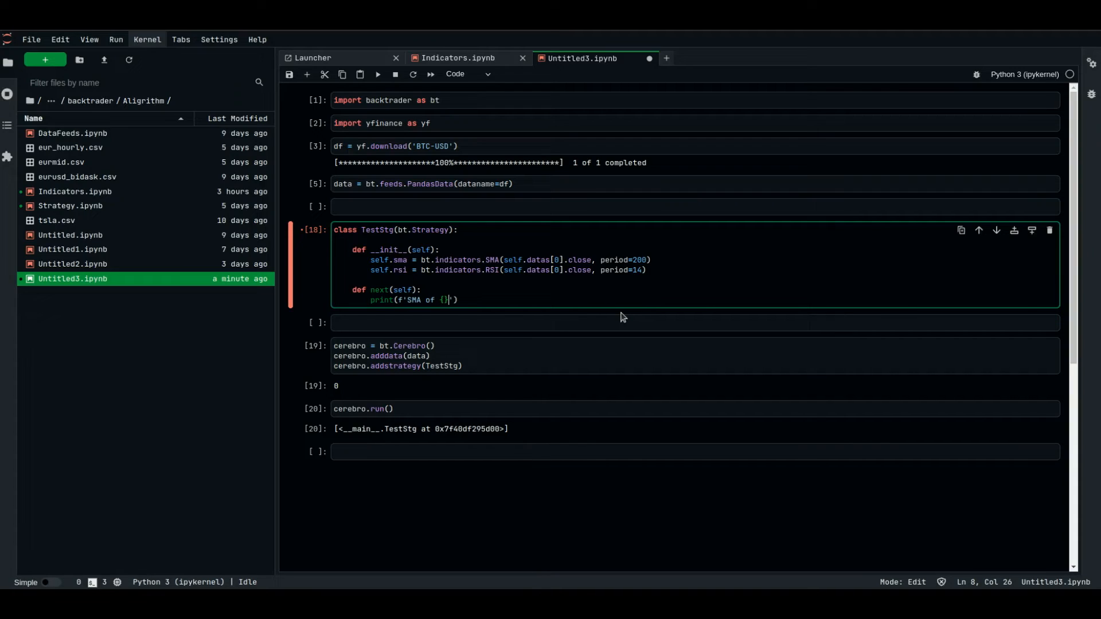
{"action": "key", "text": "BackSpace"}
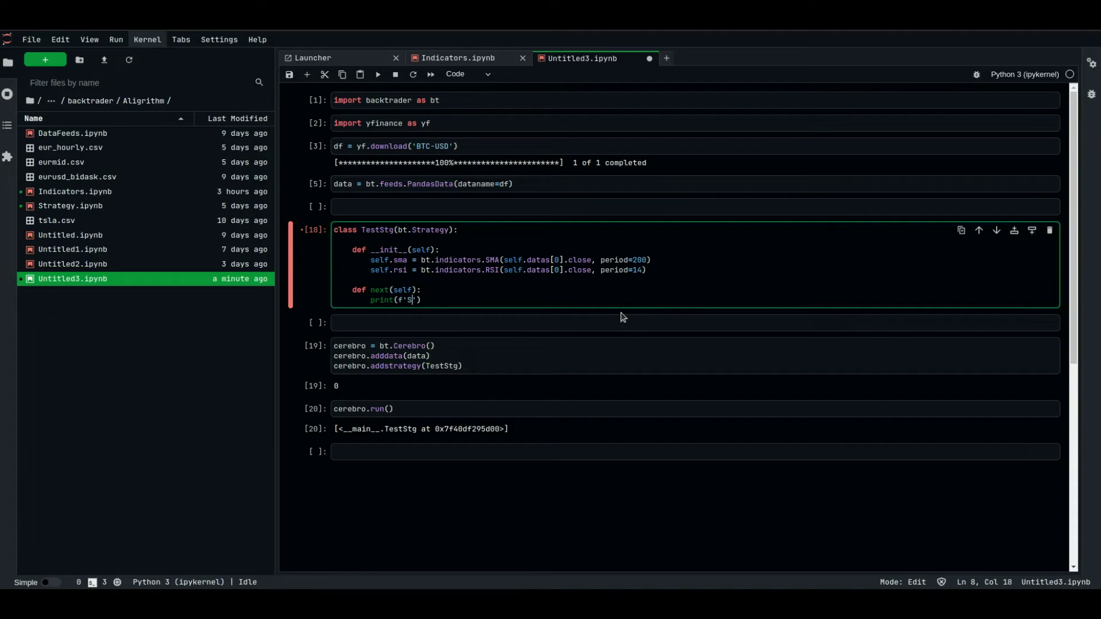
{"action": "type", "text": "current"}
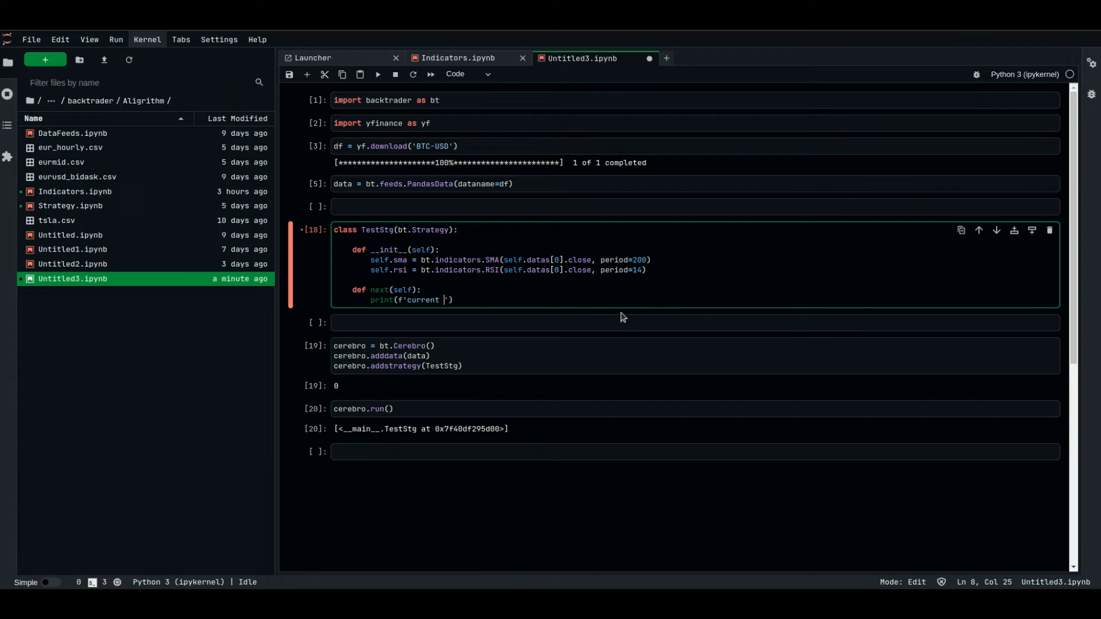
{"action": "type", "text": "price"}
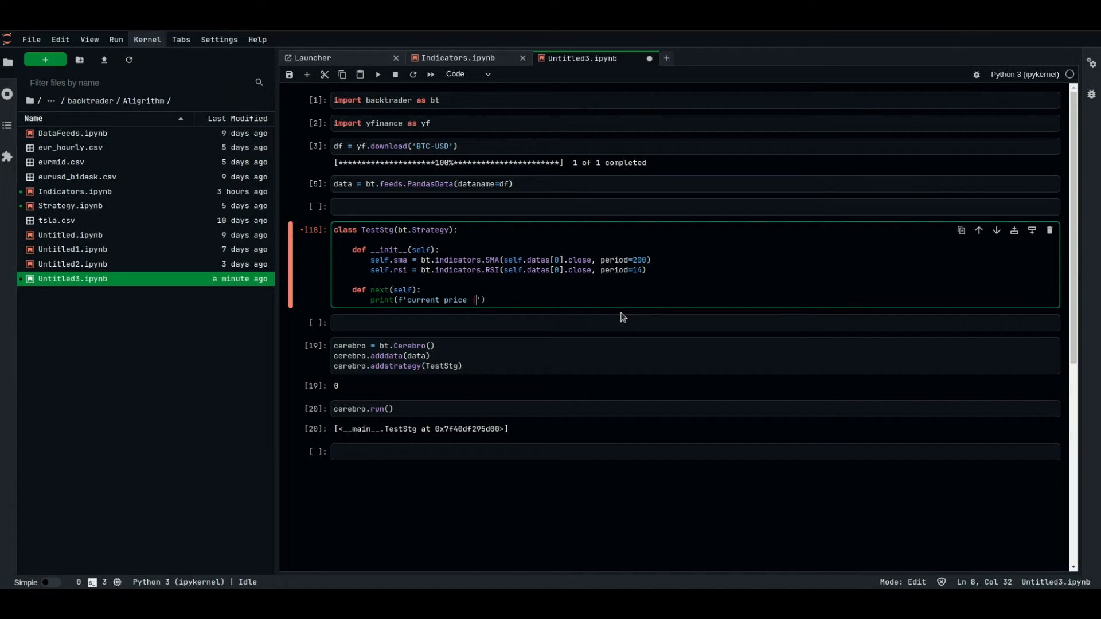
{"action": "type", "text": "{self.datas[0].close["}
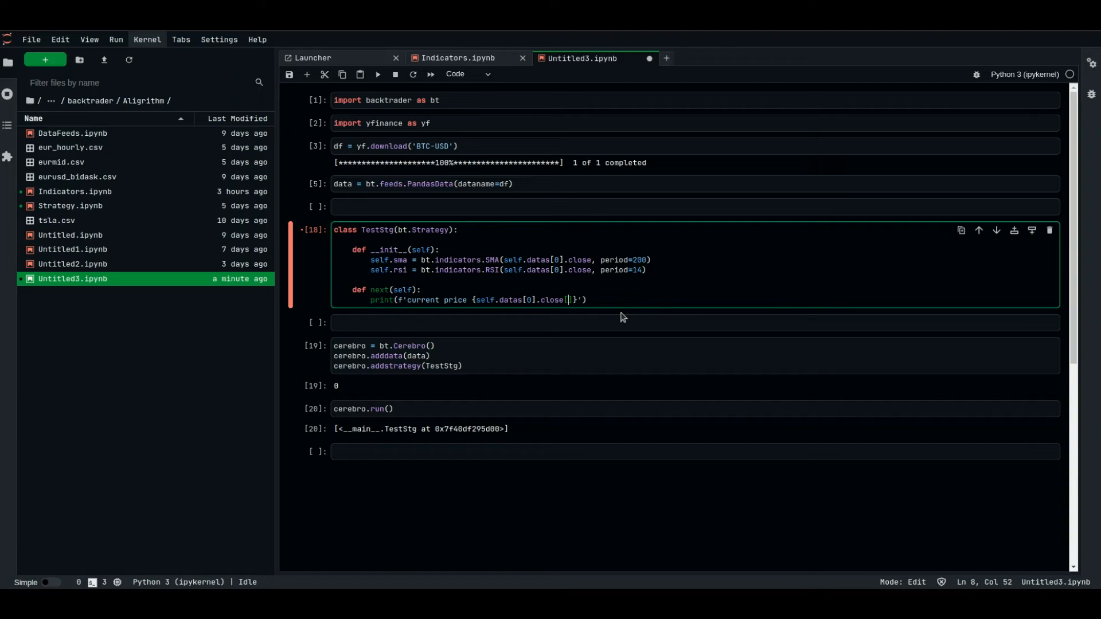
{"action": "type", "text": "0]"}
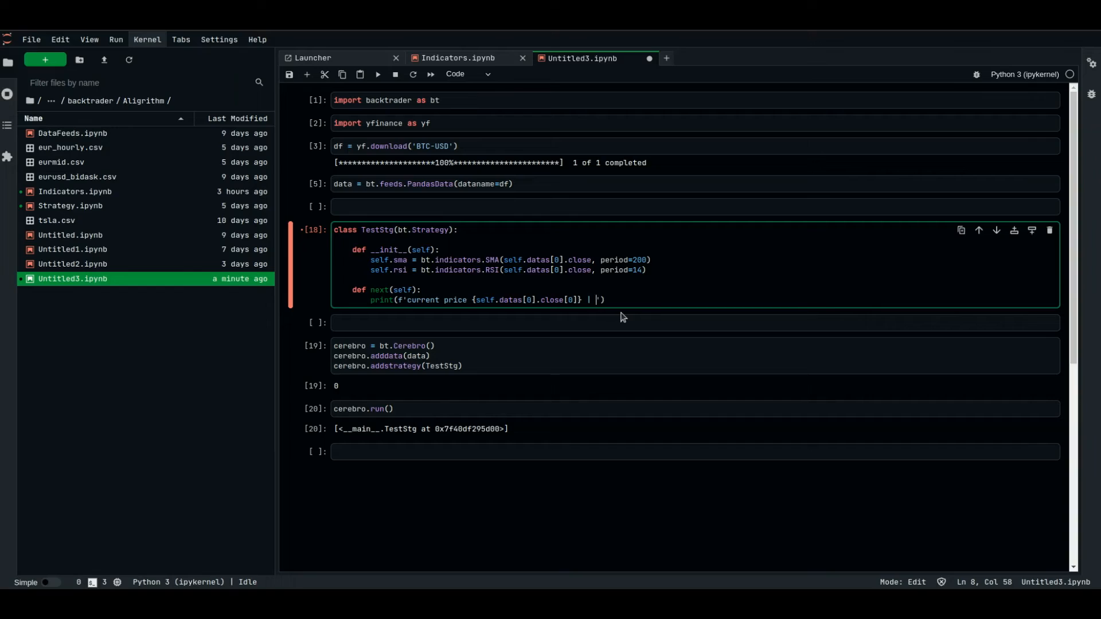
Extend the print with '| SMA {self.sma[0]} | RSI {self.rsi[0]}'
{"action": "type", "text": "SMA"}
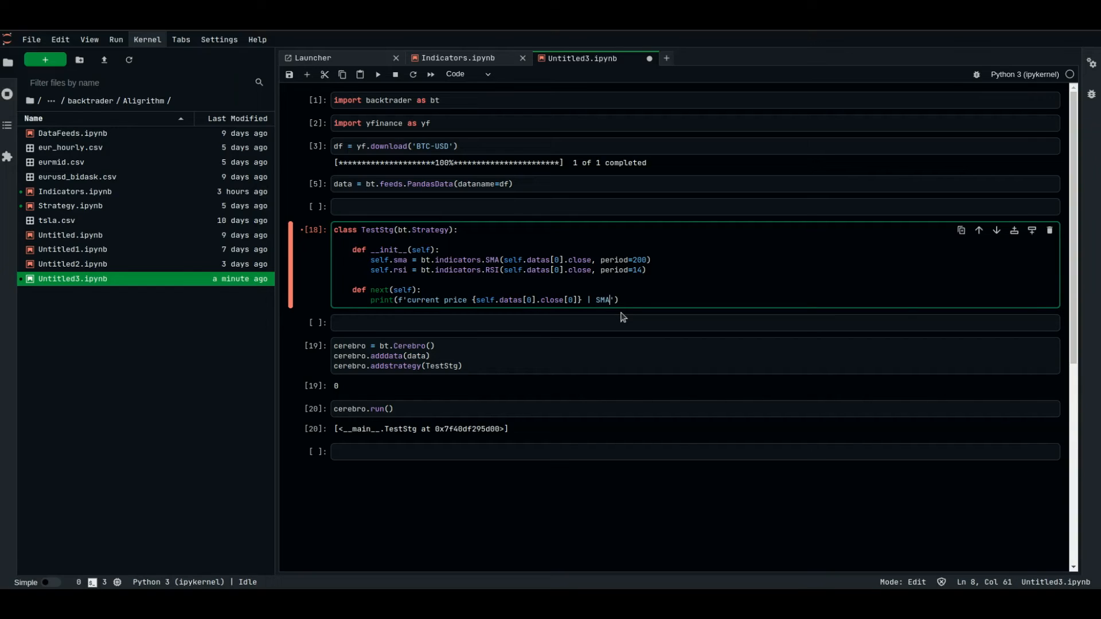
{"action": "type", "text": "{}"}
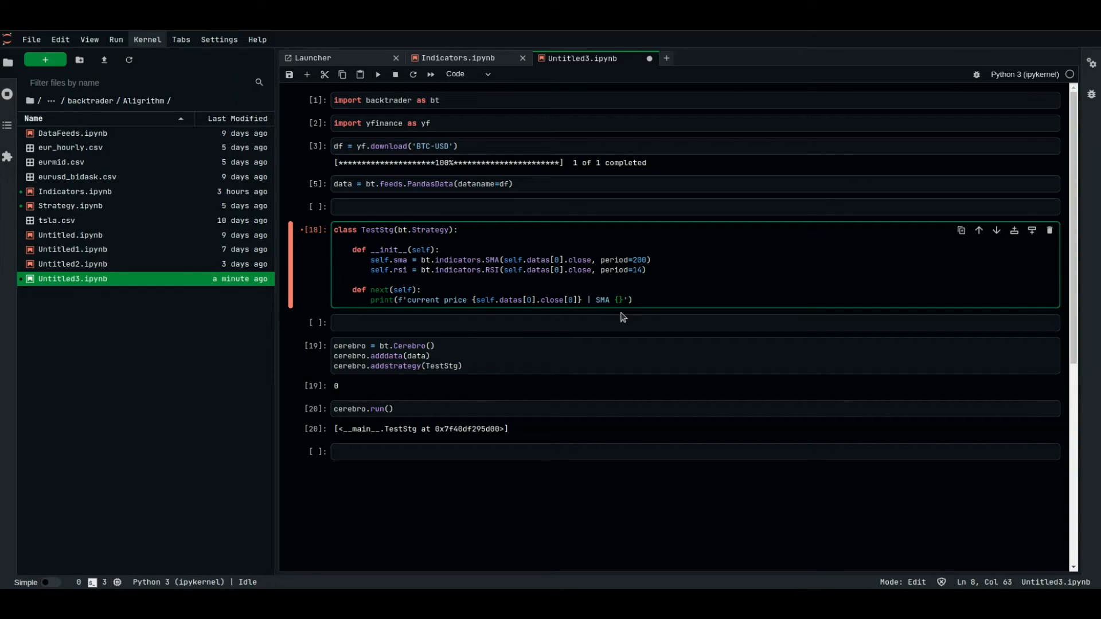
{"action": "type", "text": "self.sma"}
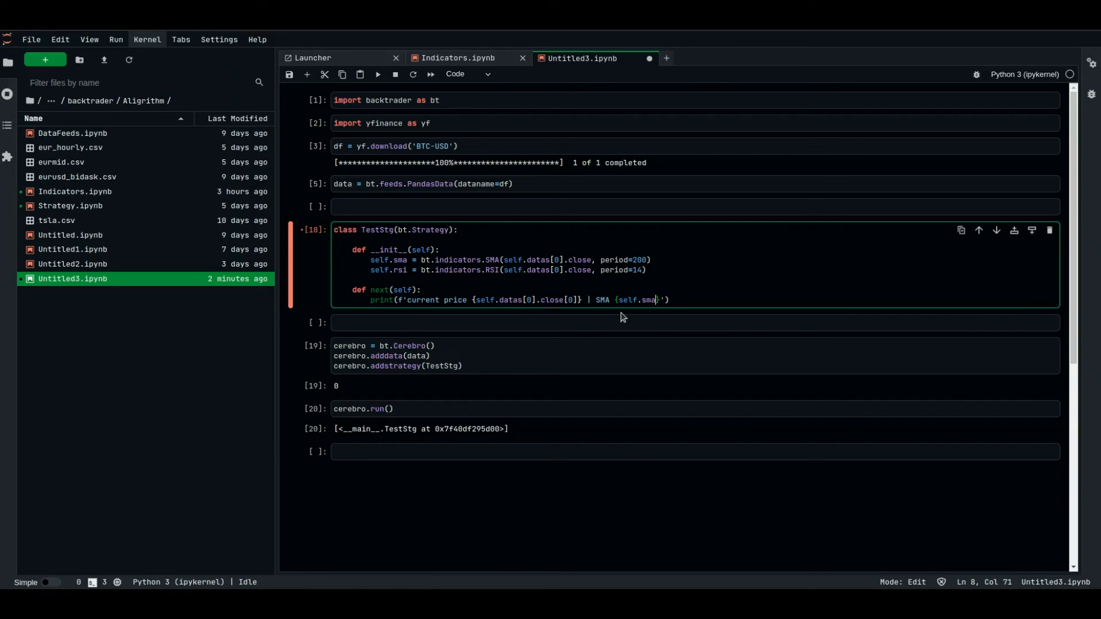
{"action": "mouse_move", "coordinate": [778, 317]}
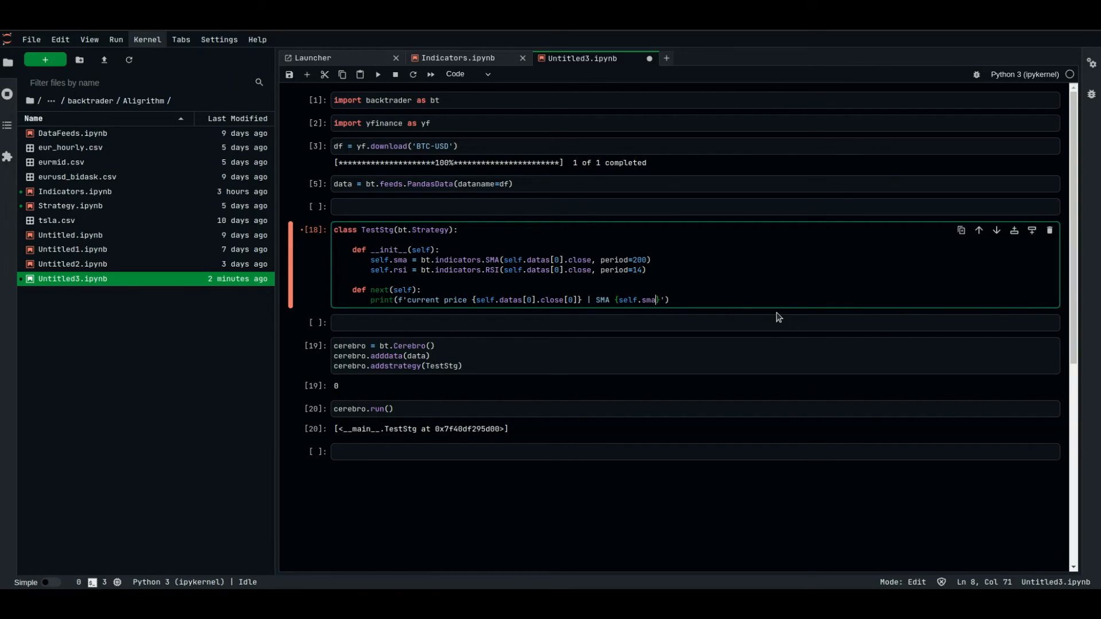
{"action": "type", "text": "[0]"}
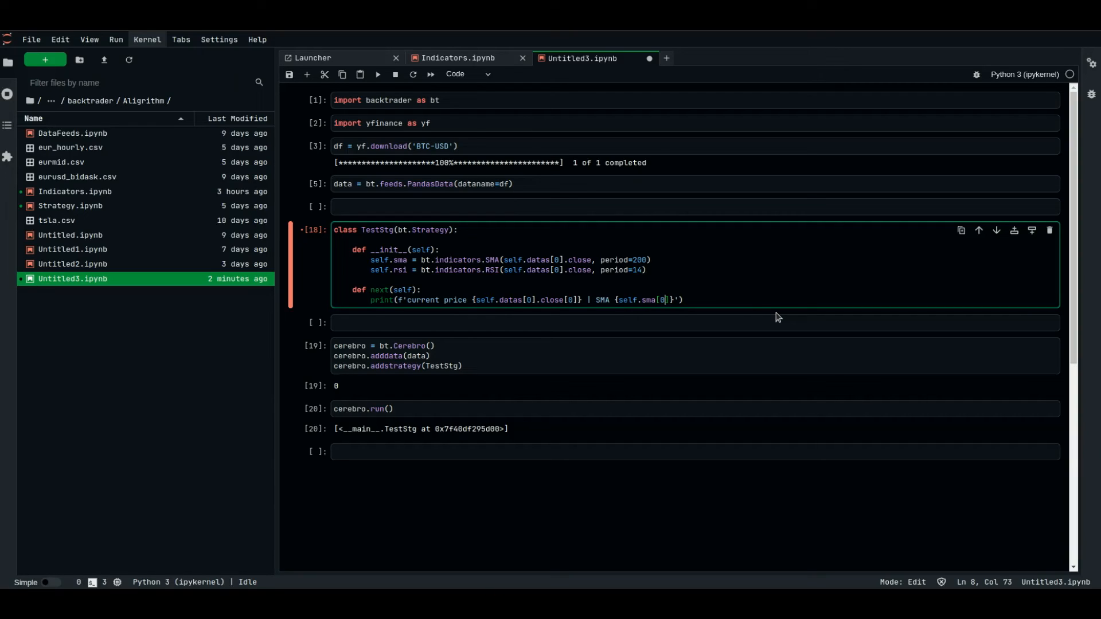
{"action": "type", "text": "|"}
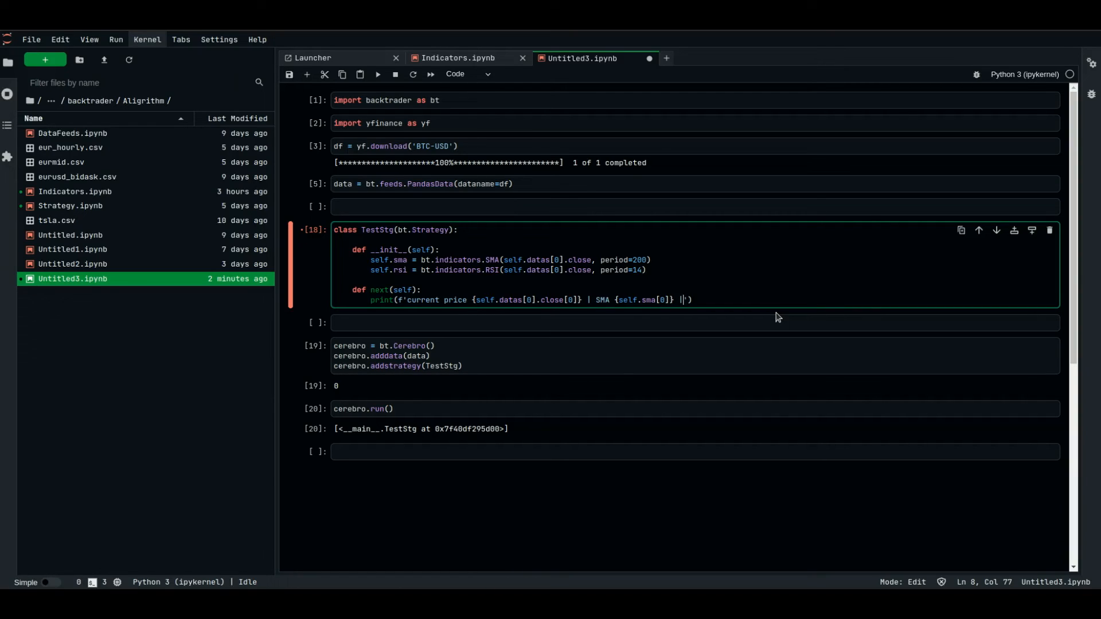
{"action": "type", "text": "{}"}
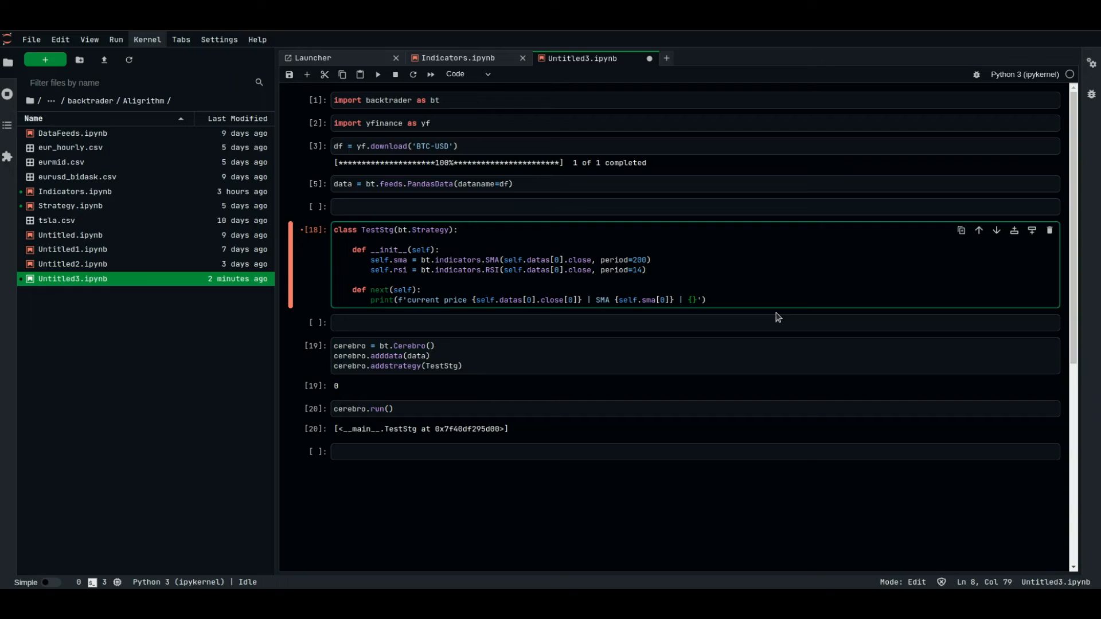
{"action": "type", "text": "RSI"}
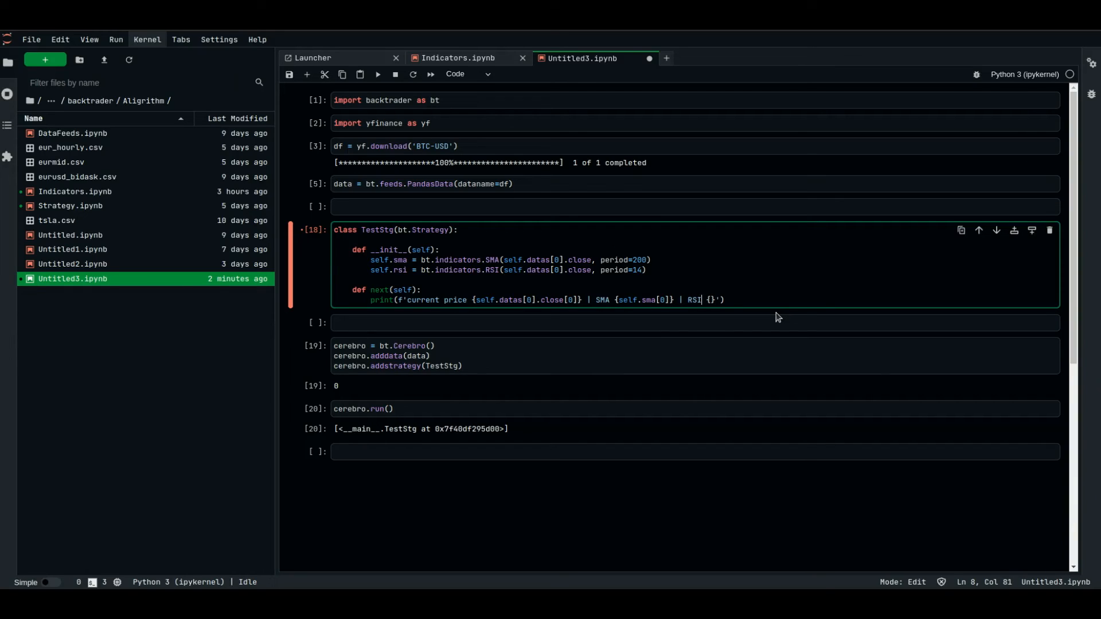
{"action": "type", "text": "self."}
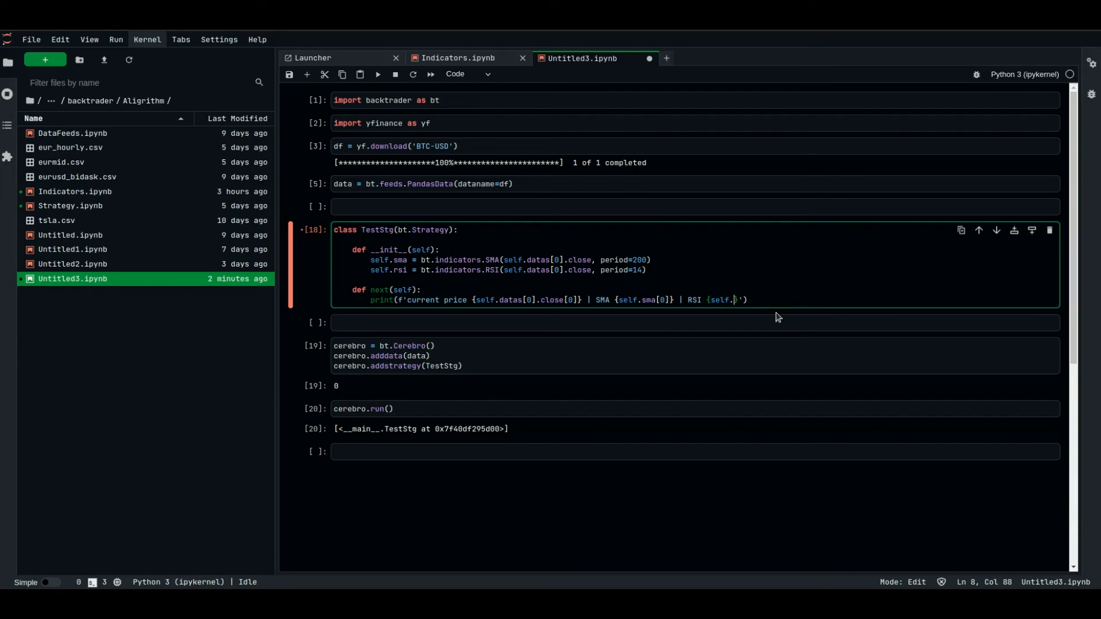
{"action": "type", "text": "rsi"}
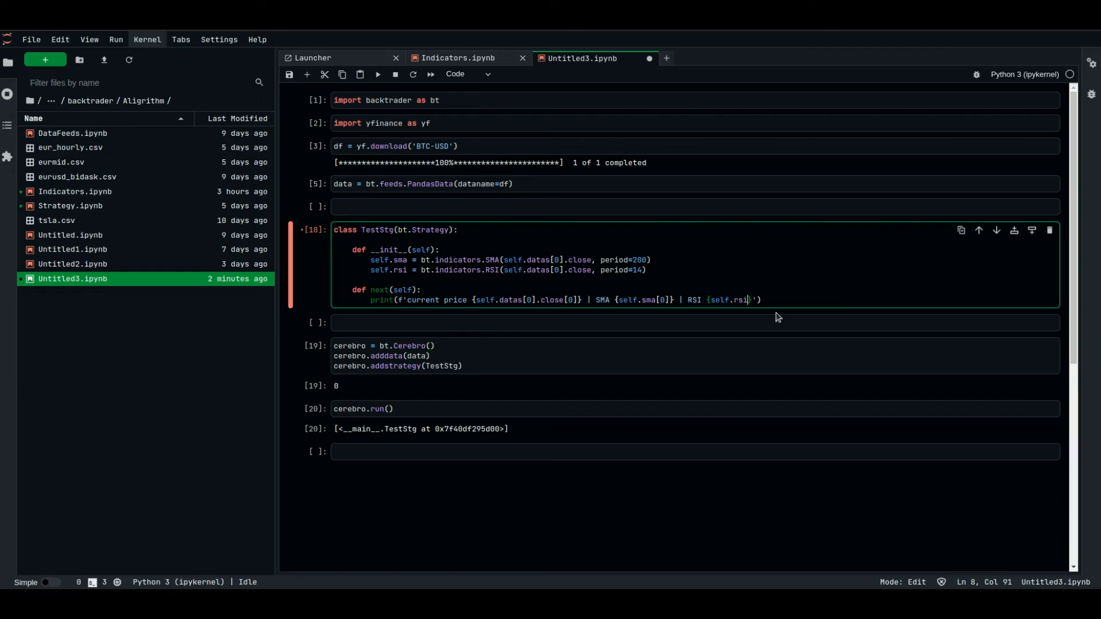
{"action": "type", "text": "[0]"}
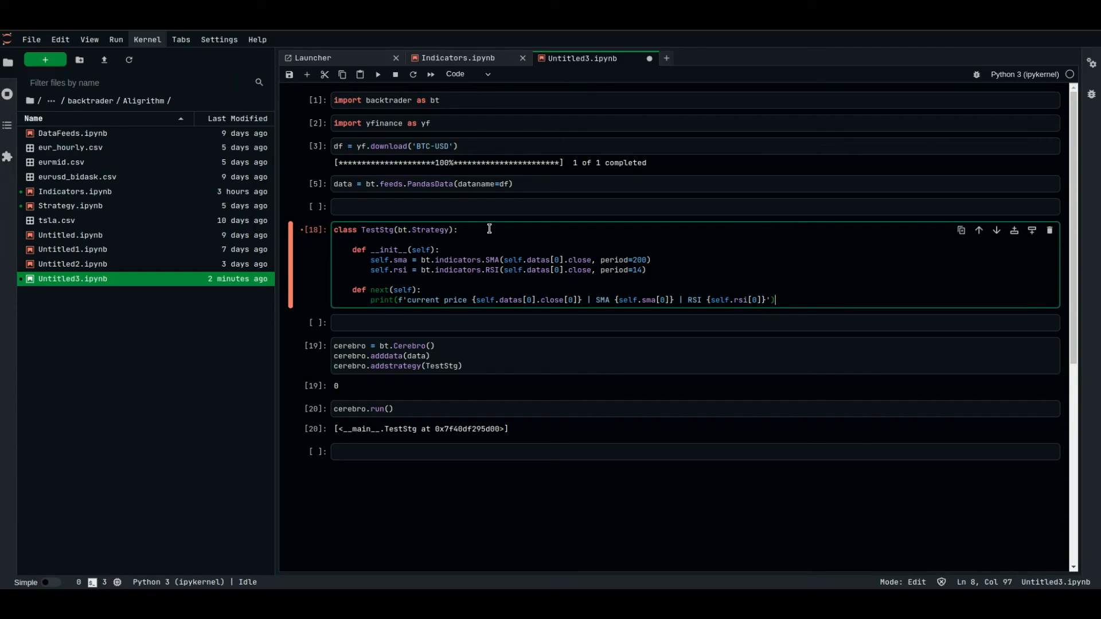
{"action": "mouse_move", "coordinate": [481, 147]}
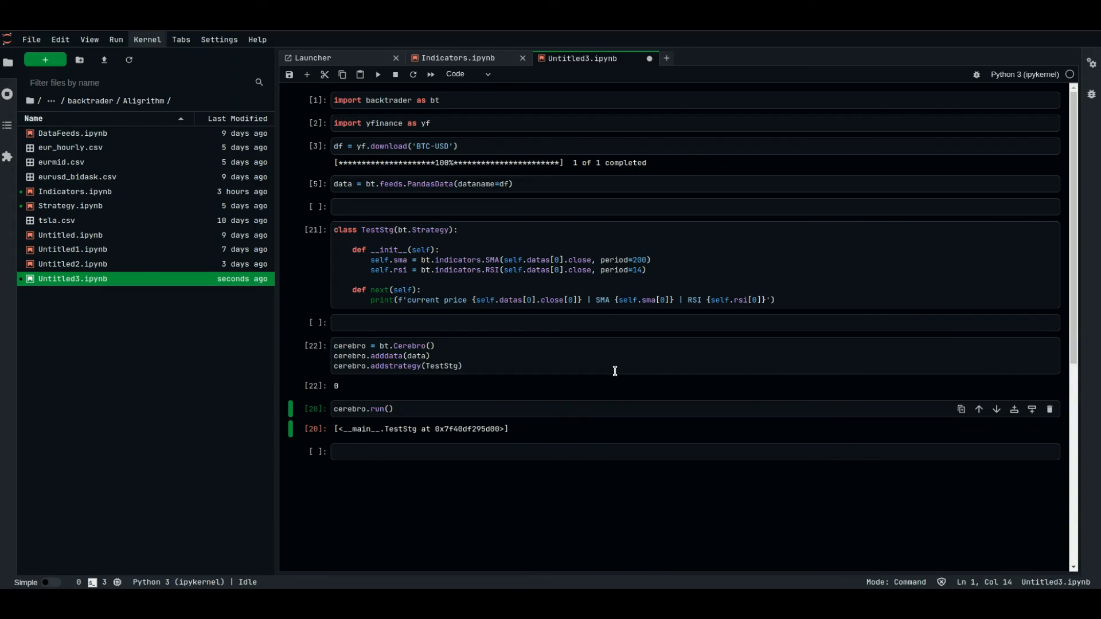
Run the cerebro.run() backtest cell and scroll the per-candle output
{"action": "left_click", "coordinate": [475, 409]}
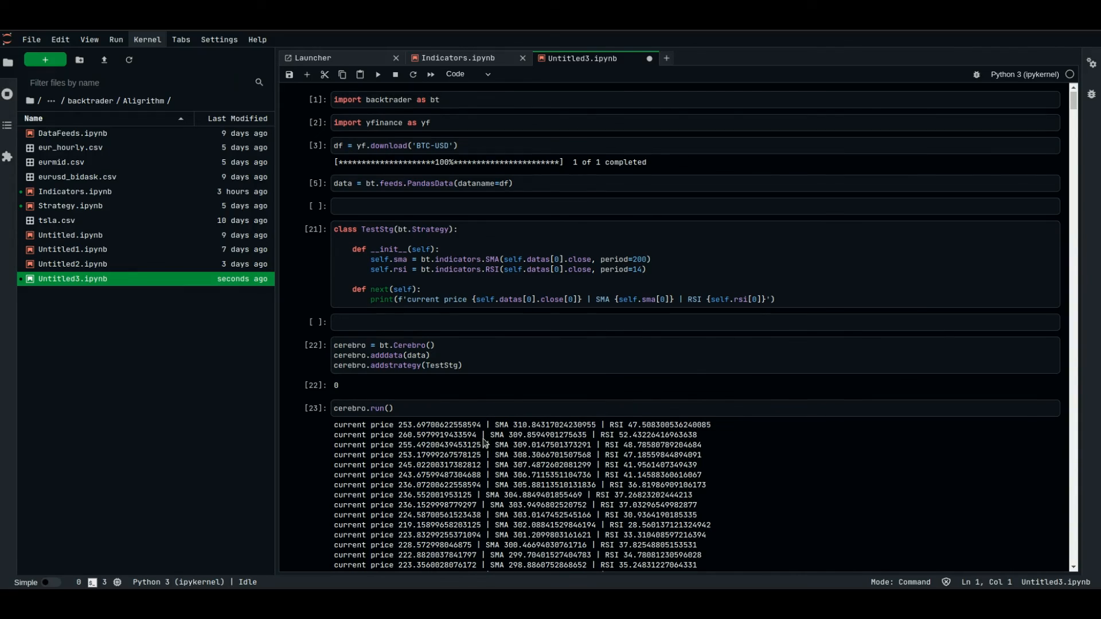
{"action": "scroll", "scroll_direction": "down", "scroll_amount": 3}
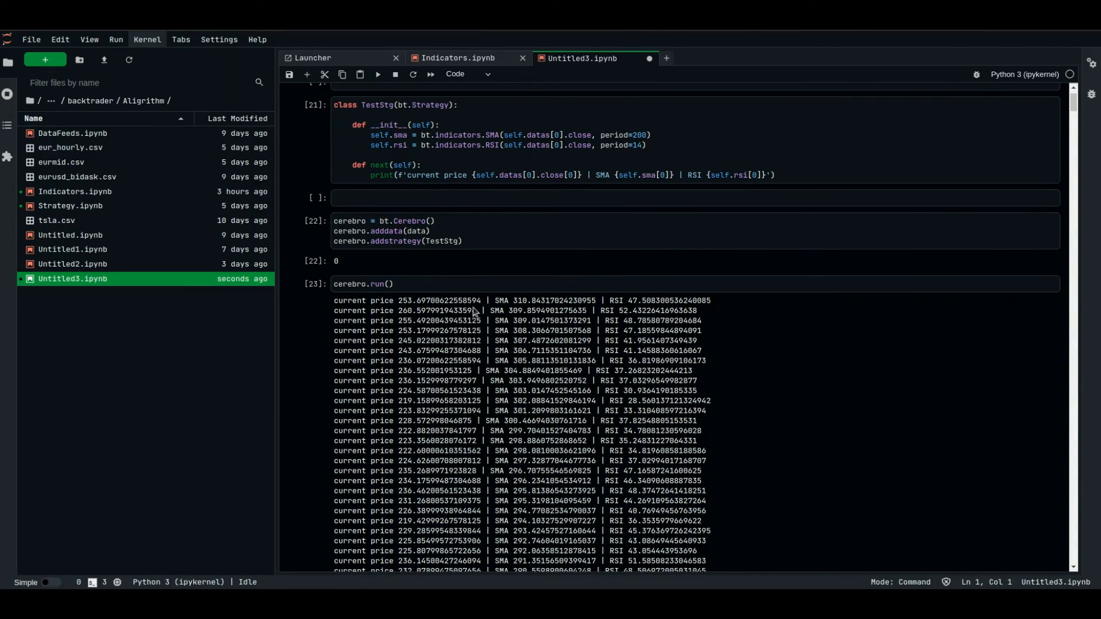
{"action": "mouse_move", "coordinate": [344, 300]}
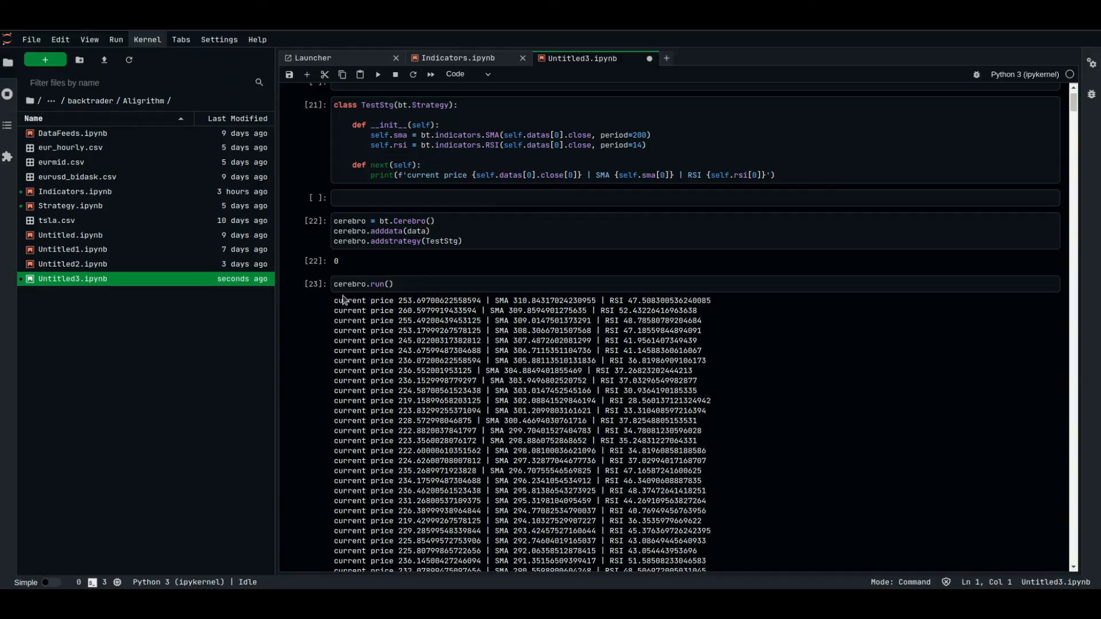